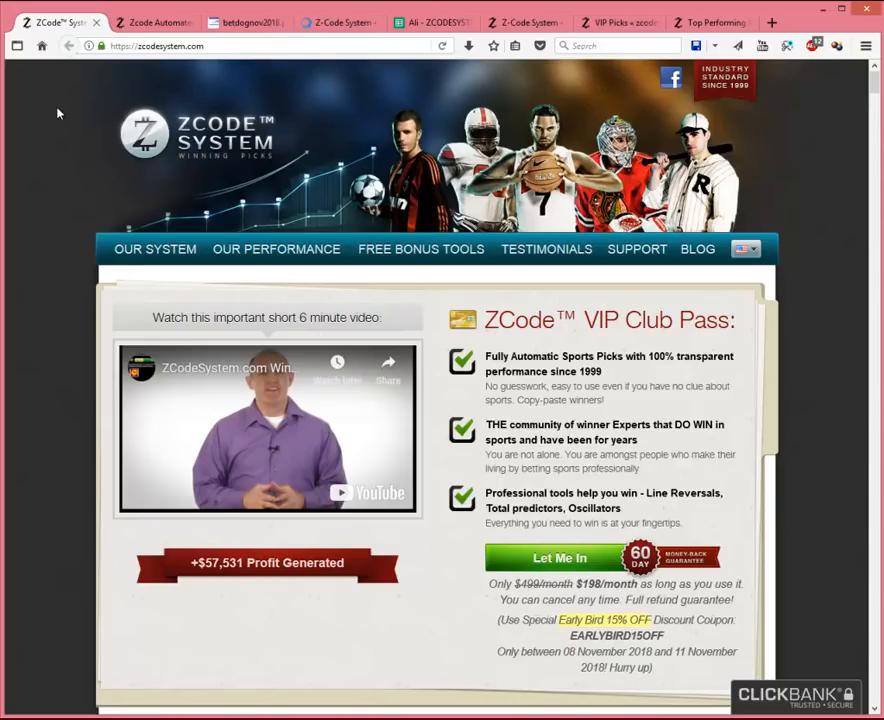
pyautogui.moveTo(430, 18)
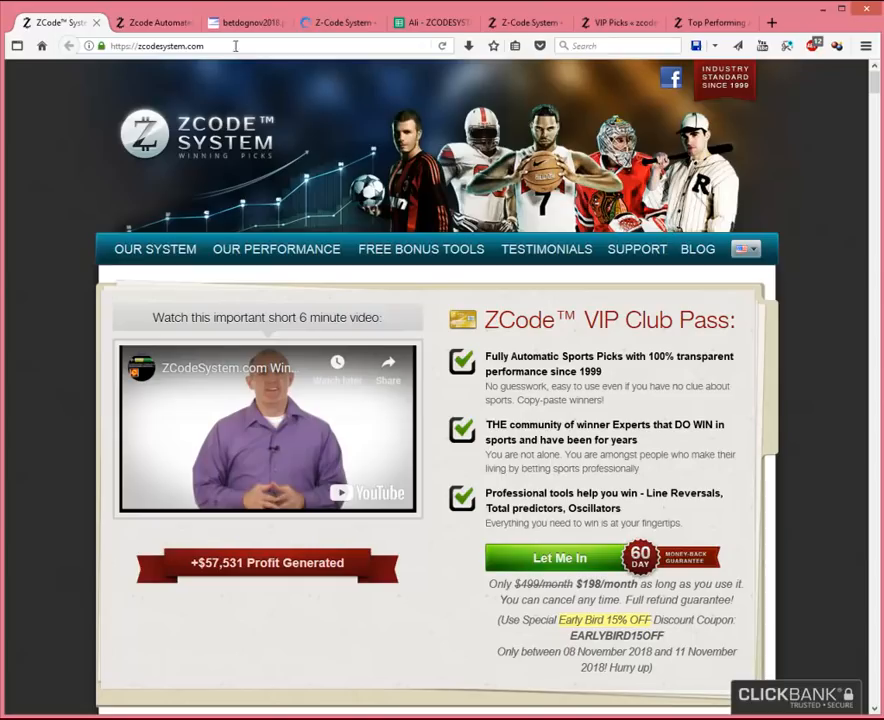
# Switch to the Zcode Automated Systems results tab and scroll to the Road To Million table with its $1,019,847 total.
pyautogui.click(150, 22)
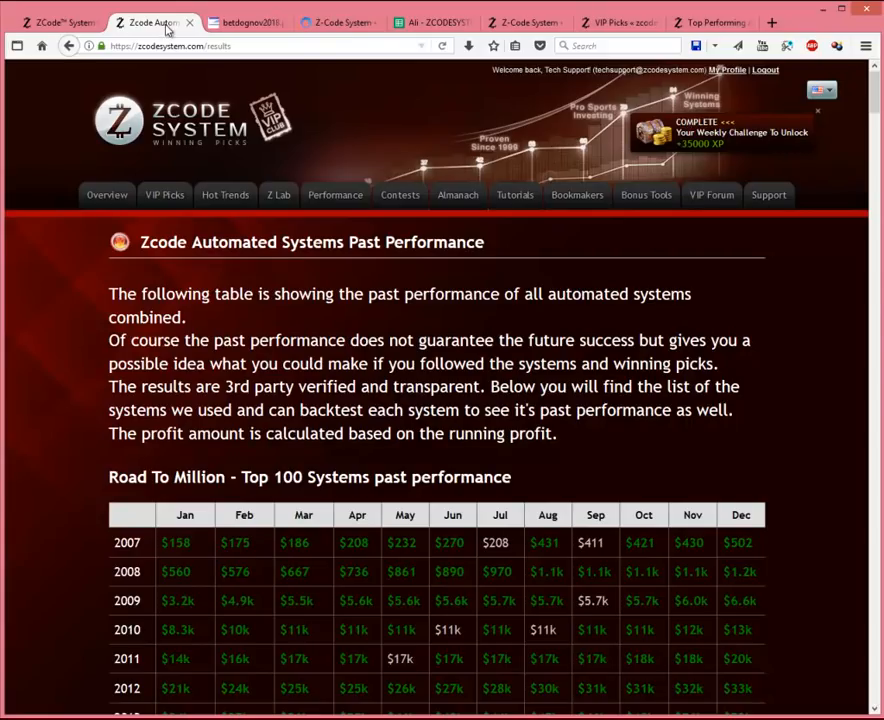
pyautogui.moveTo(214, 248)
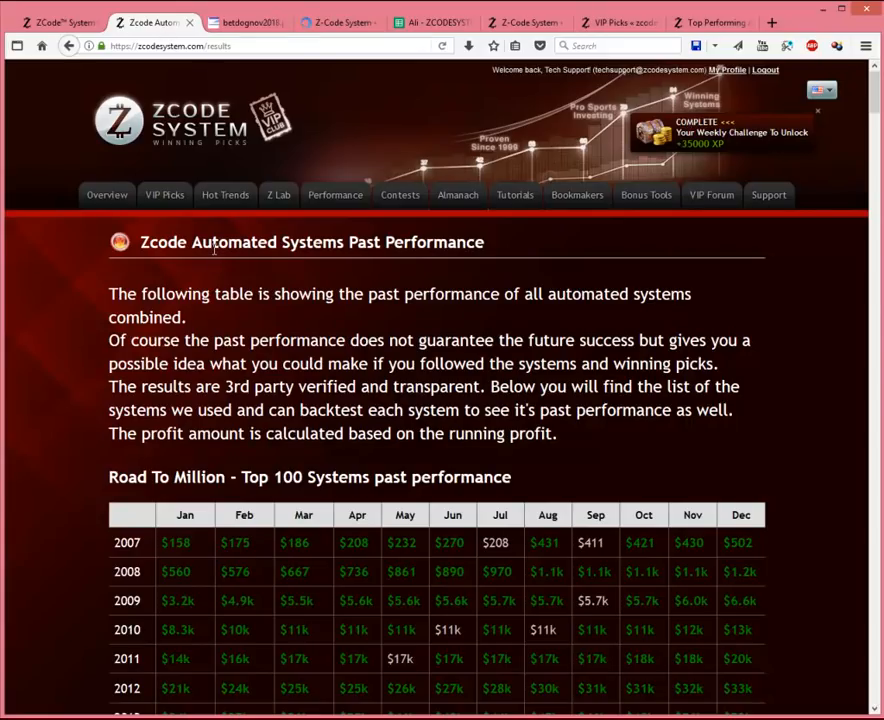
pyautogui.moveTo(198, 256)
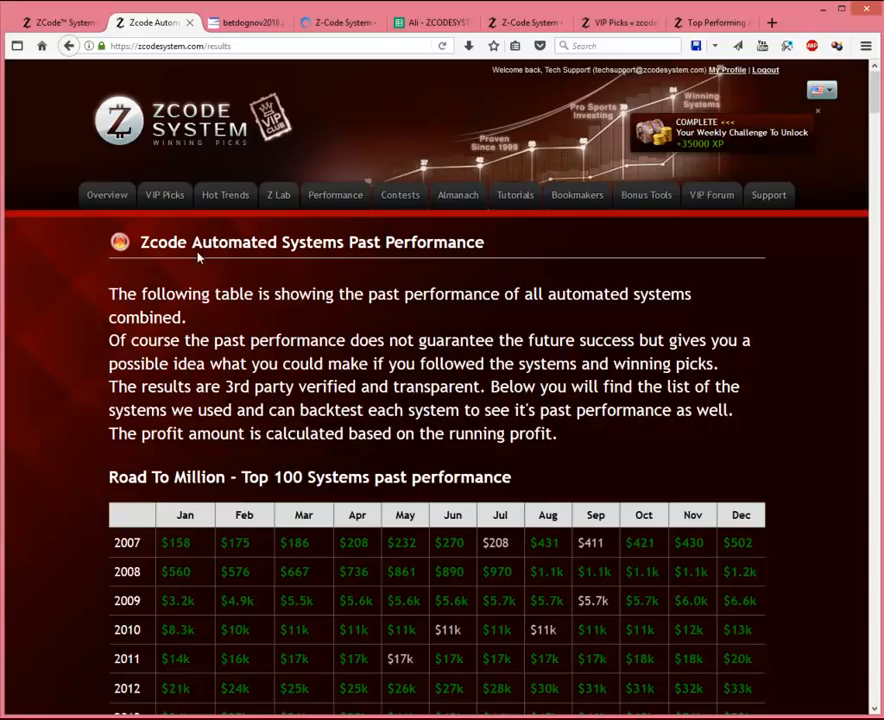
pyautogui.moveTo(146, 268)
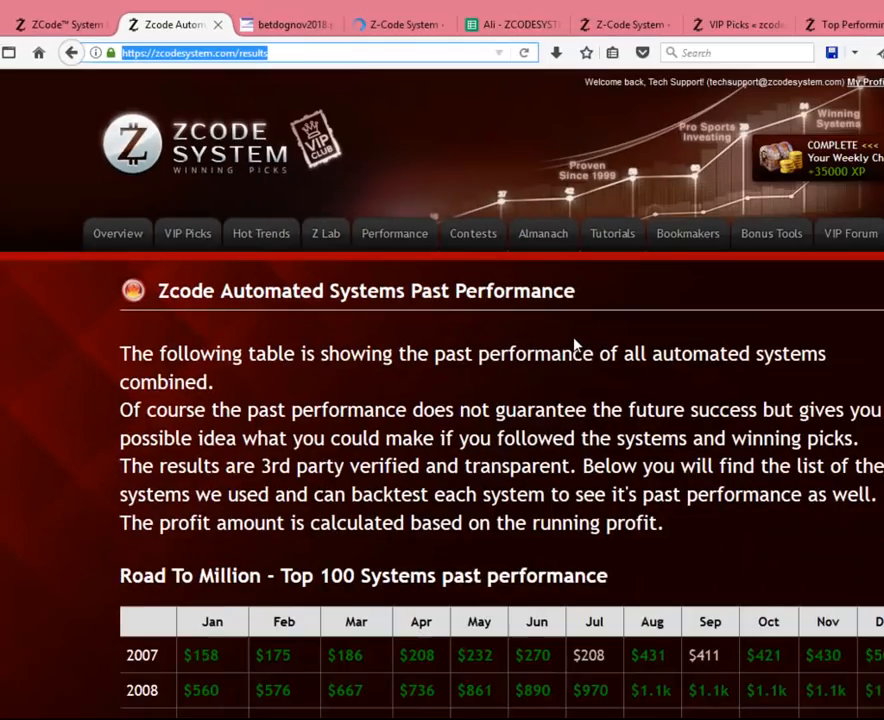
pyautogui.scroll(-3)
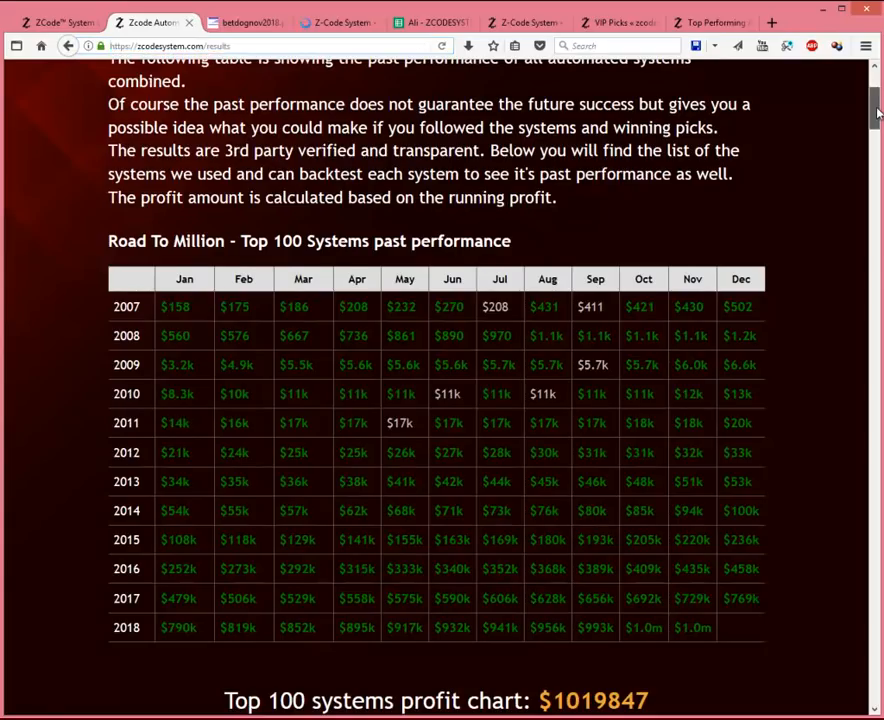
pyautogui.scroll(-3)
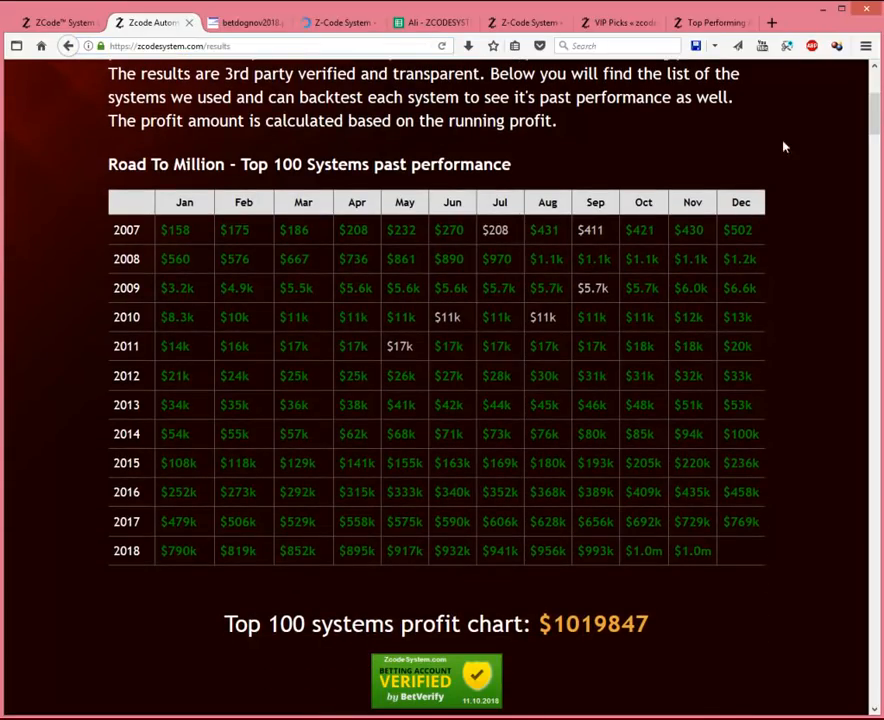
pyautogui.moveTo(708, 160)
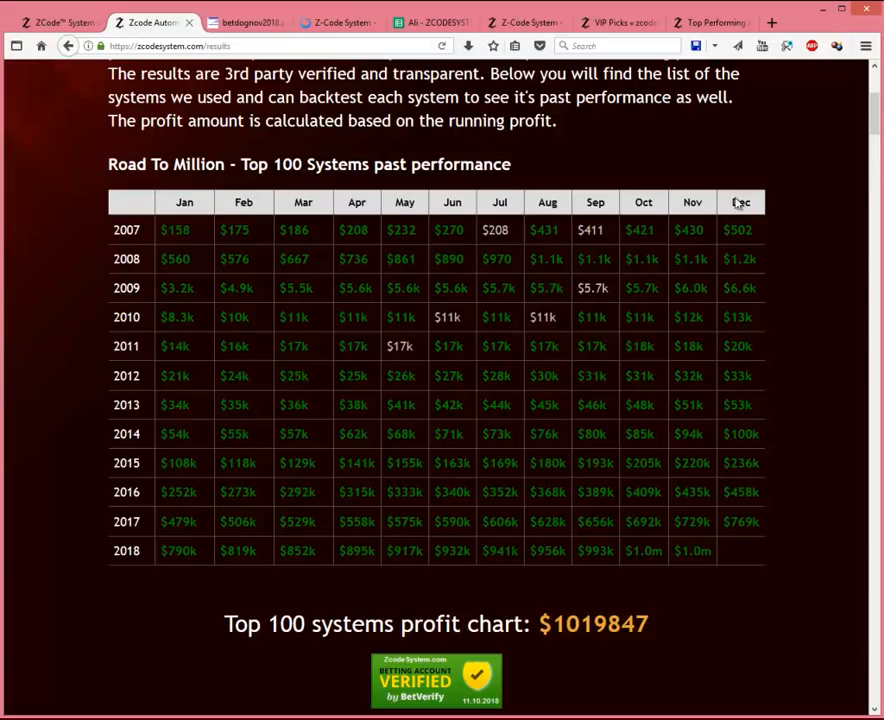
pyautogui.moveTo(110, 624)
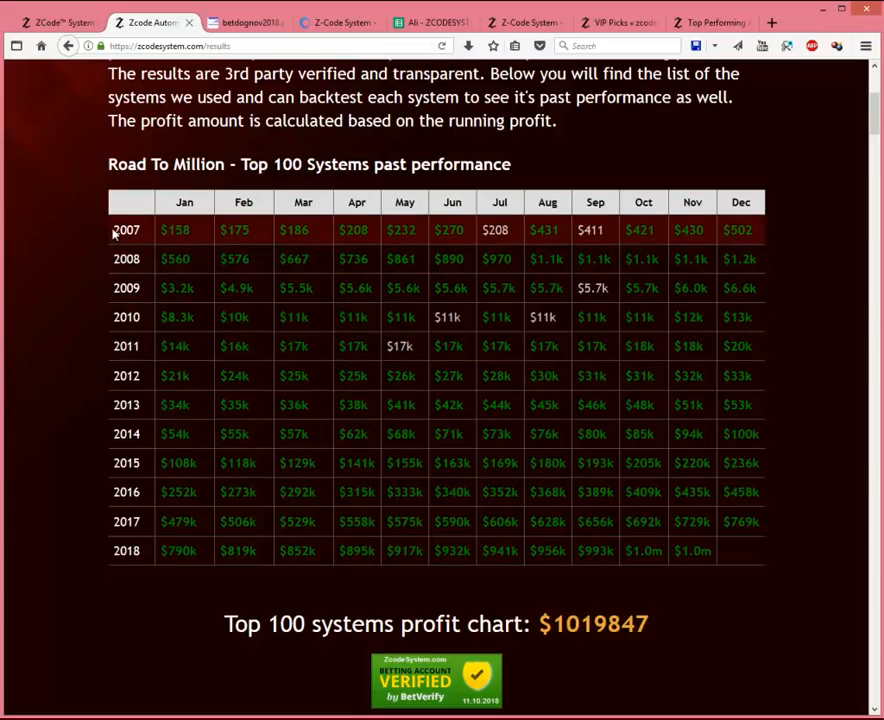
pyautogui.moveTo(60, 262)
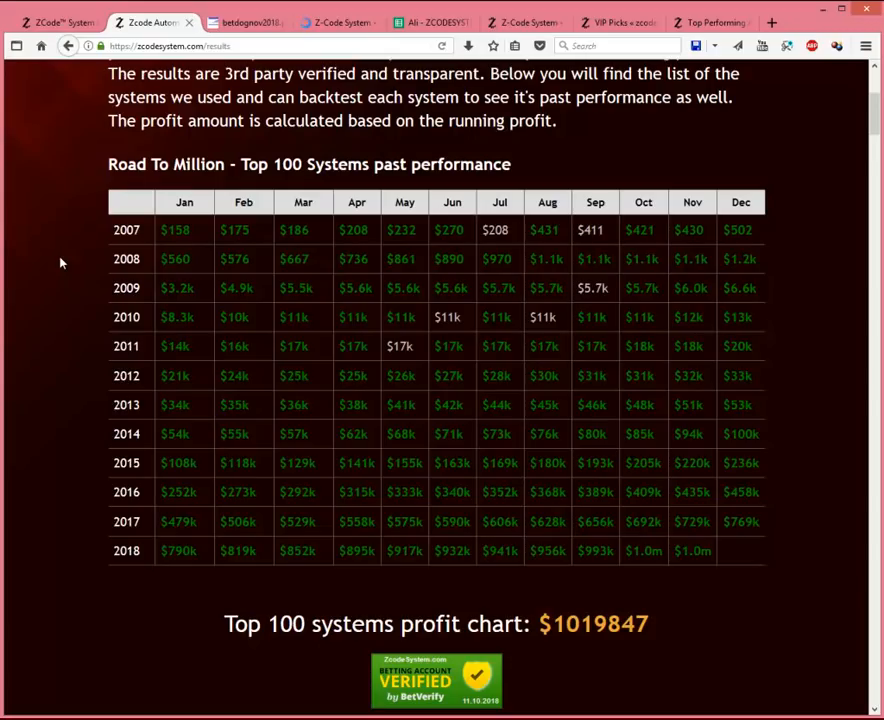
pyautogui.moveTo(176, 230)
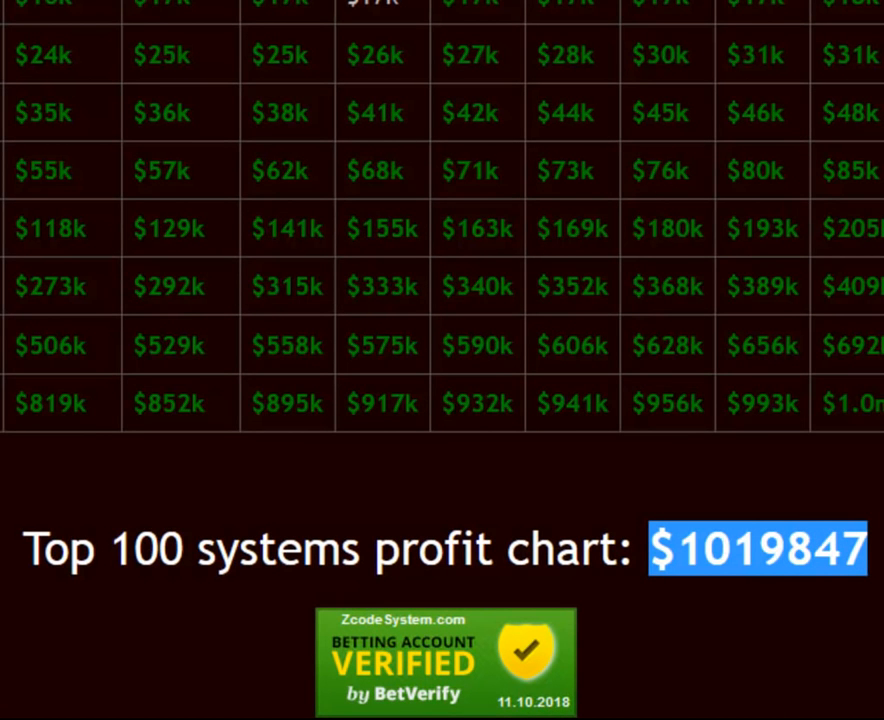
pyautogui.scroll(3)
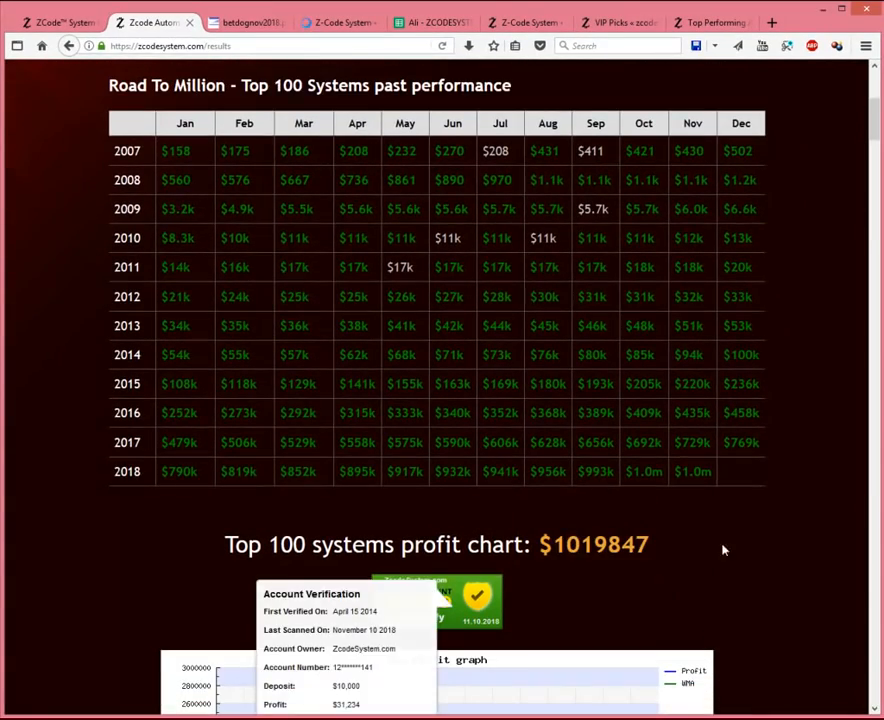
# Scroll the results page down to the Top Performing Automated Systems table led by Zet System, then back up.
pyautogui.scroll(-3)
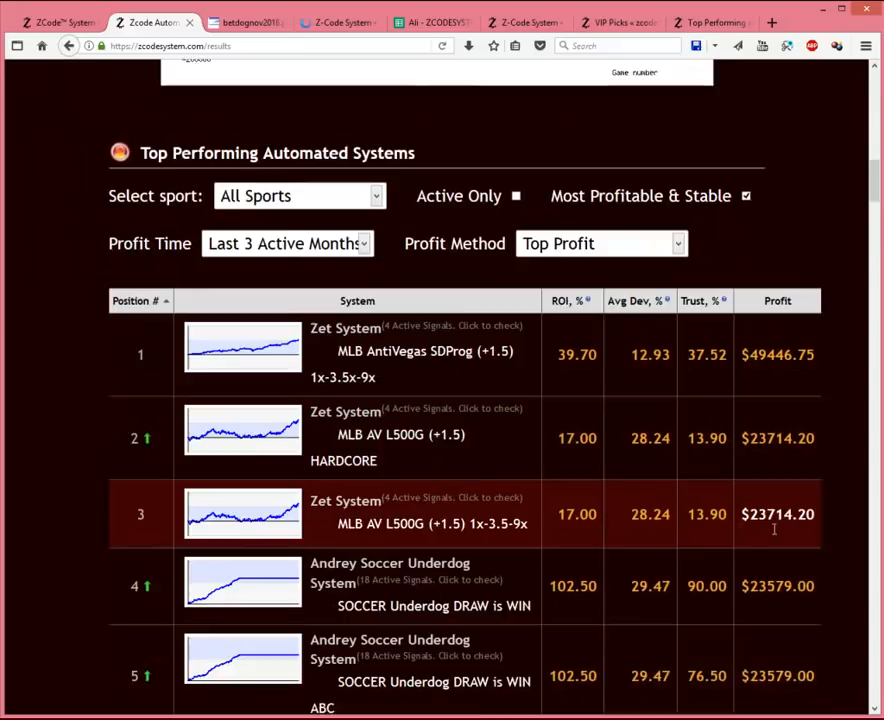
pyautogui.scroll(3)
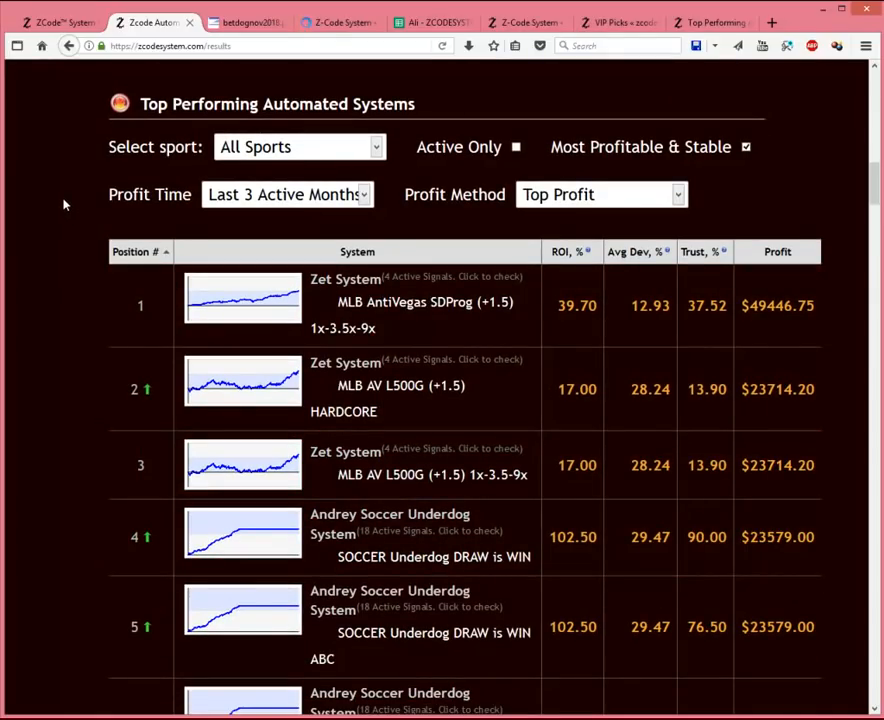
pyautogui.moveTo(48, 340)
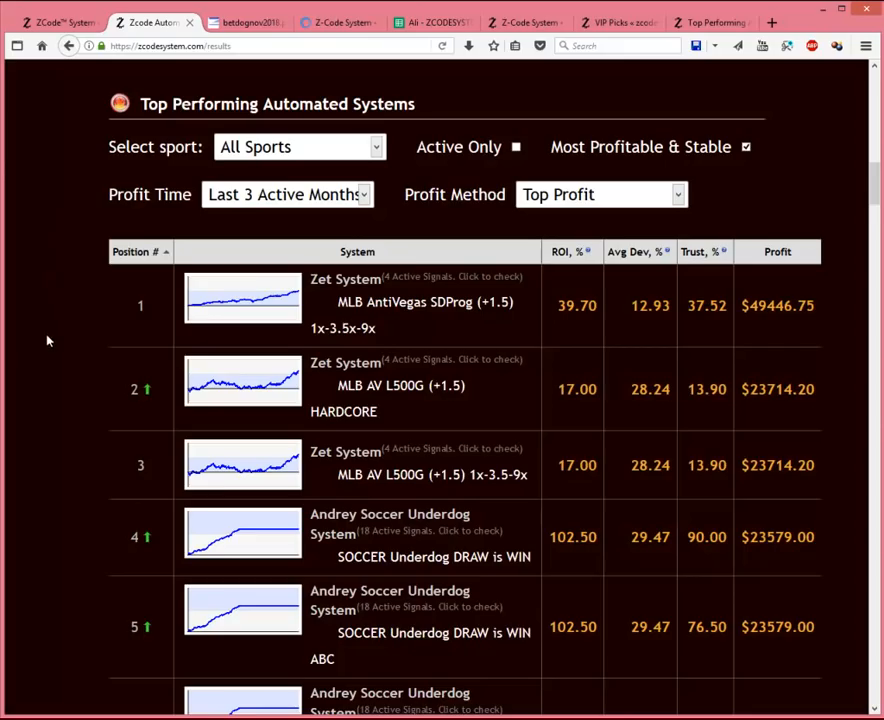
pyautogui.scroll(-3)
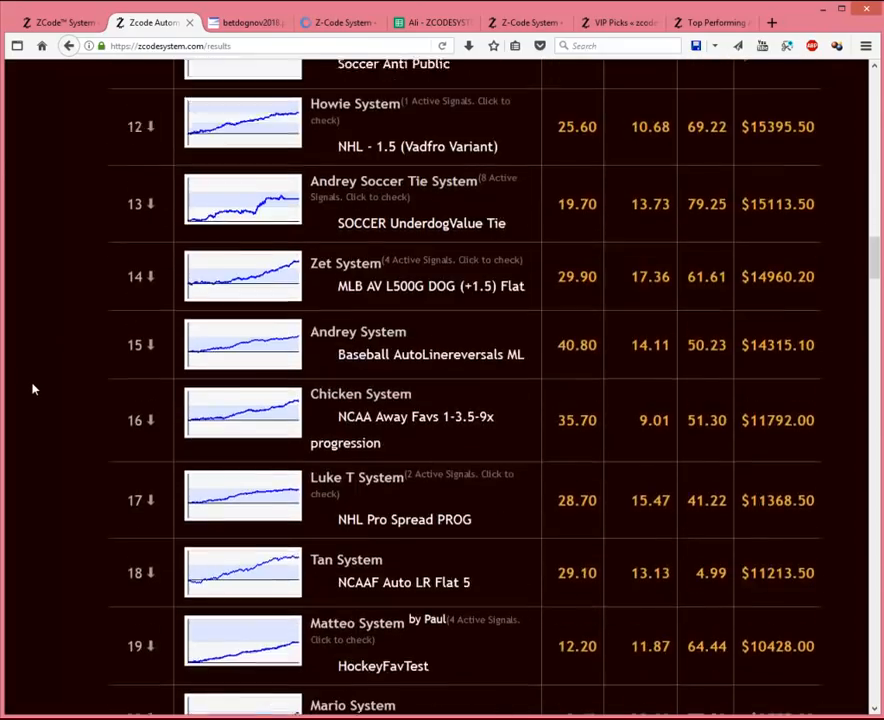
pyautogui.scroll(-3)
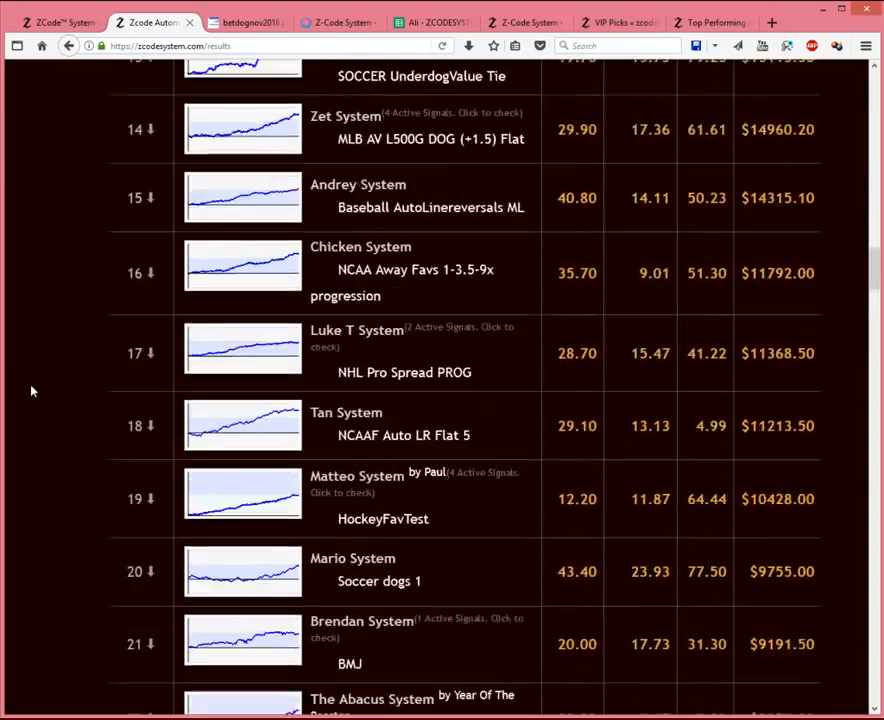
pyautogui.scroll(3)
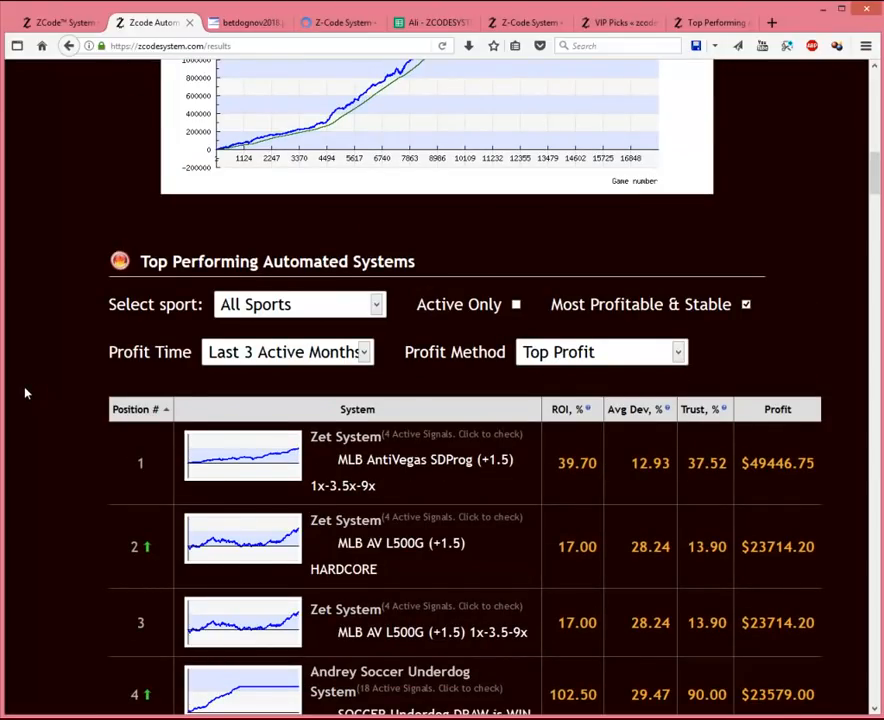
pyautogui.scroll(3)
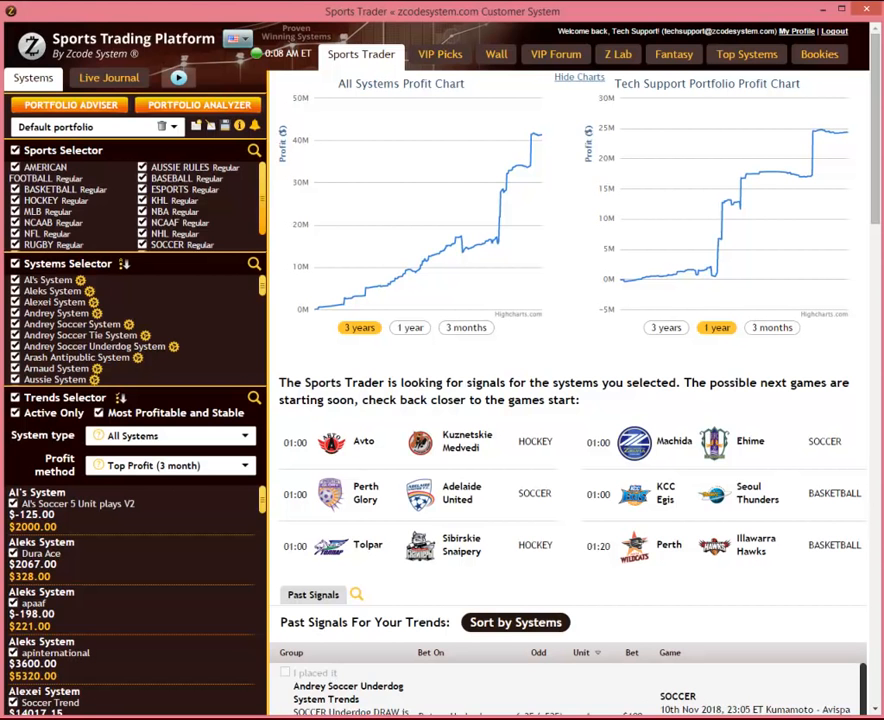
pyautogui.moveTo(548, 272)
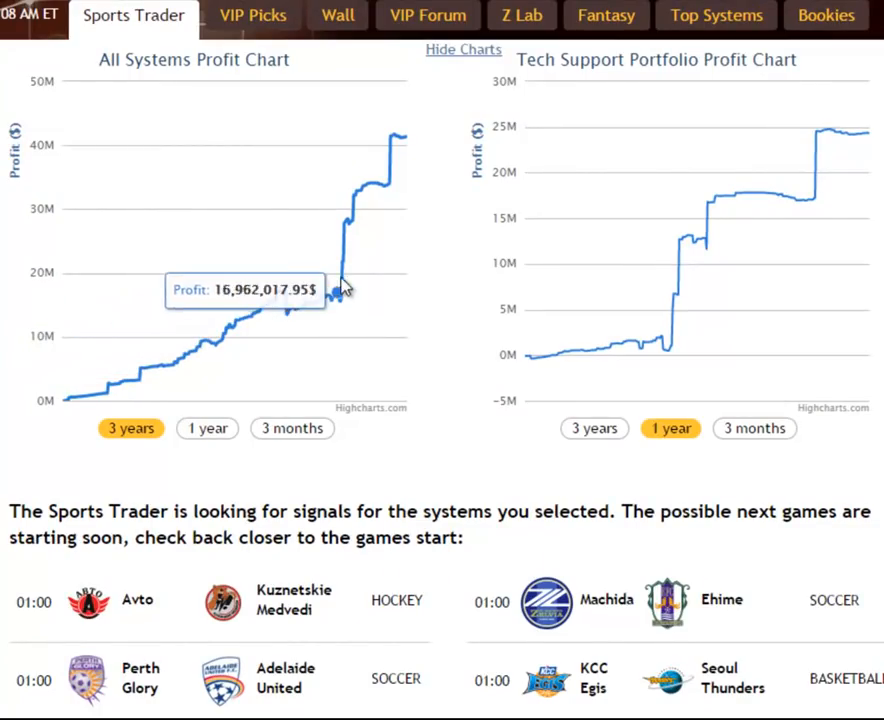
pyautogui.moveTo(404, 136)
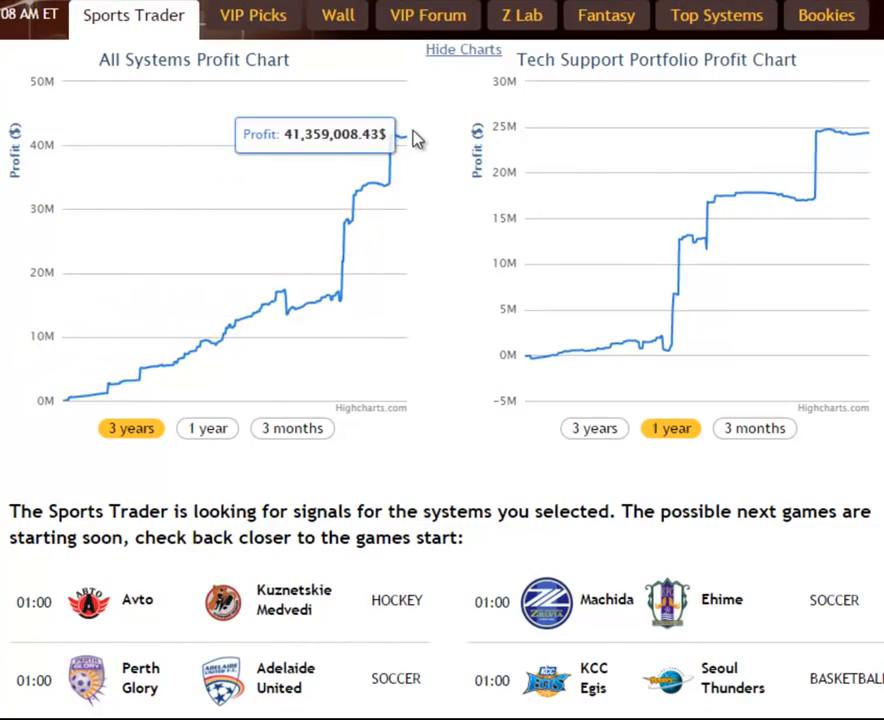
pyautogui.moveTo(722, 196)
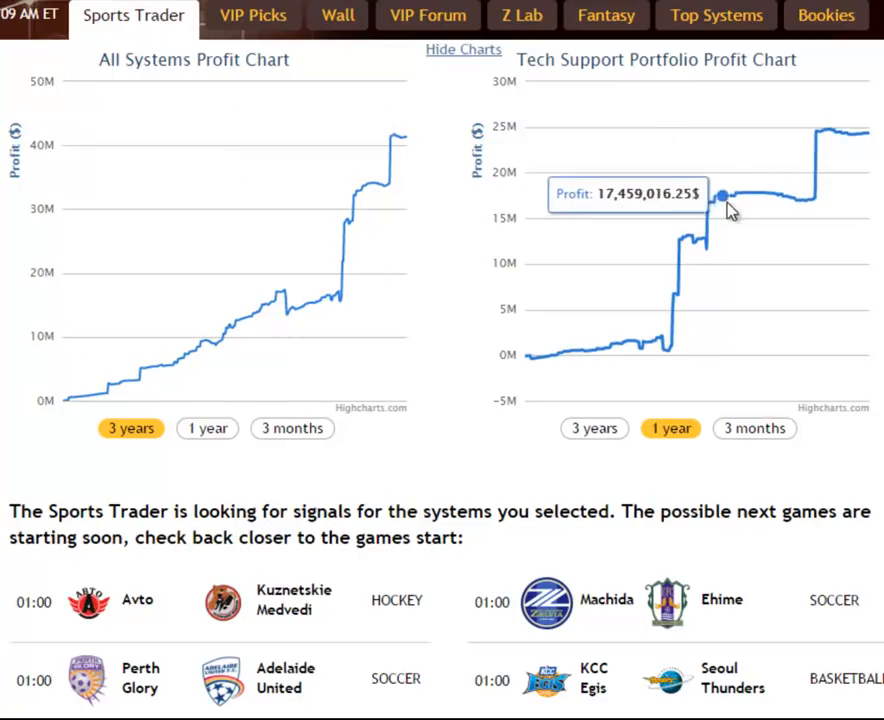
# Narrow the Tech Support Portfolio profit chart to the last 3 months.
pyautogui.click(754, 428)
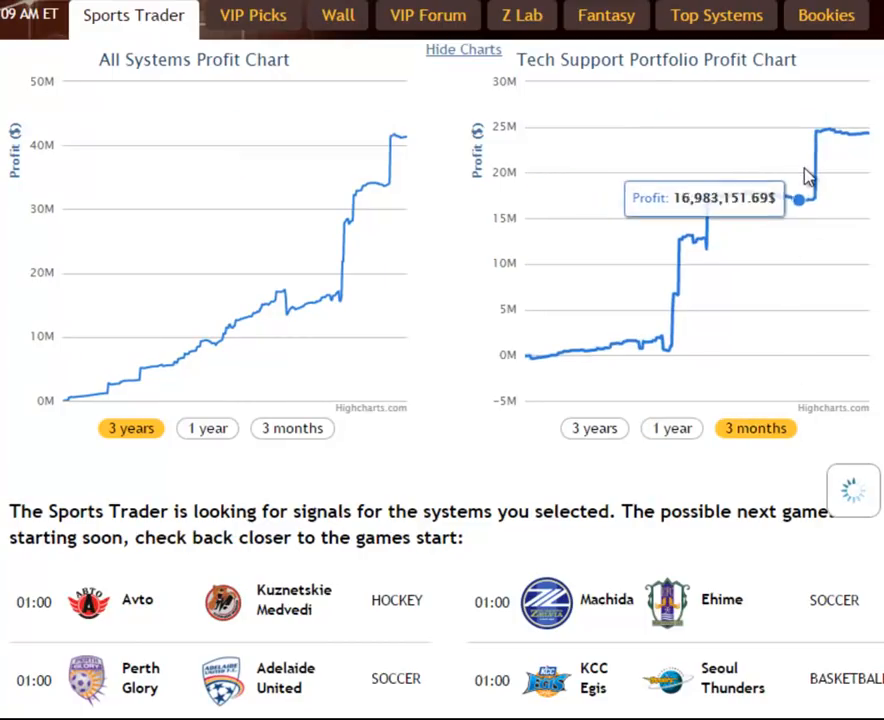
pyautogui.moveTo(816, 156)
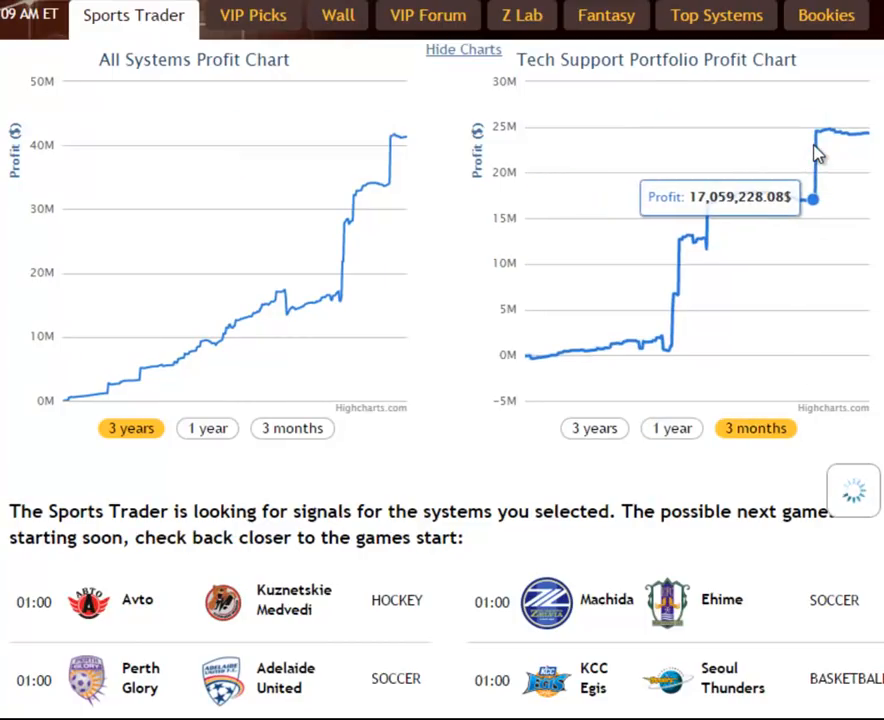
pyautogui.moveTo(864, 130)
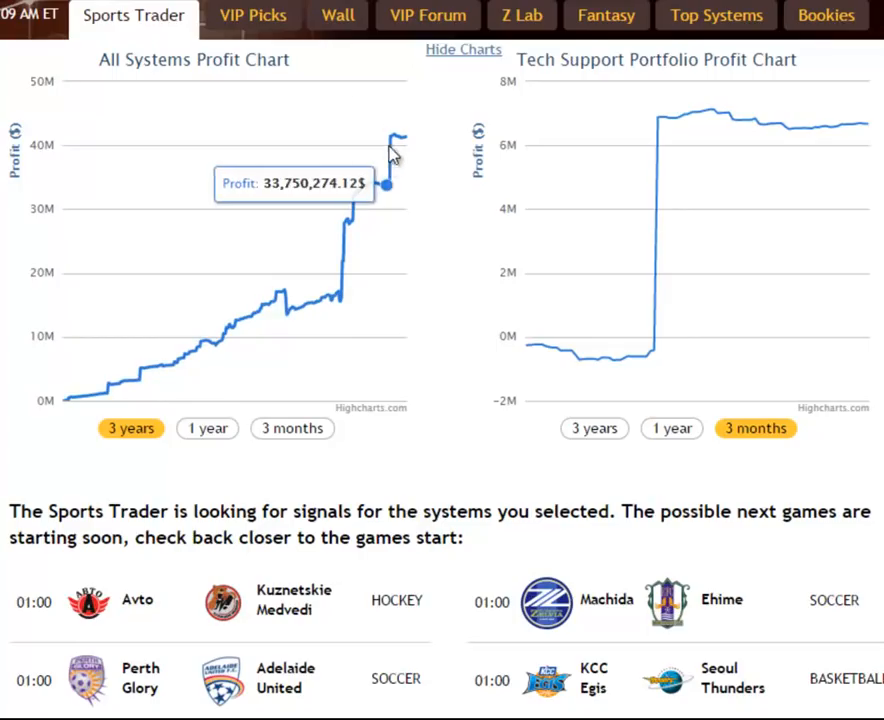
pyautogui.moveTo(408, 138)
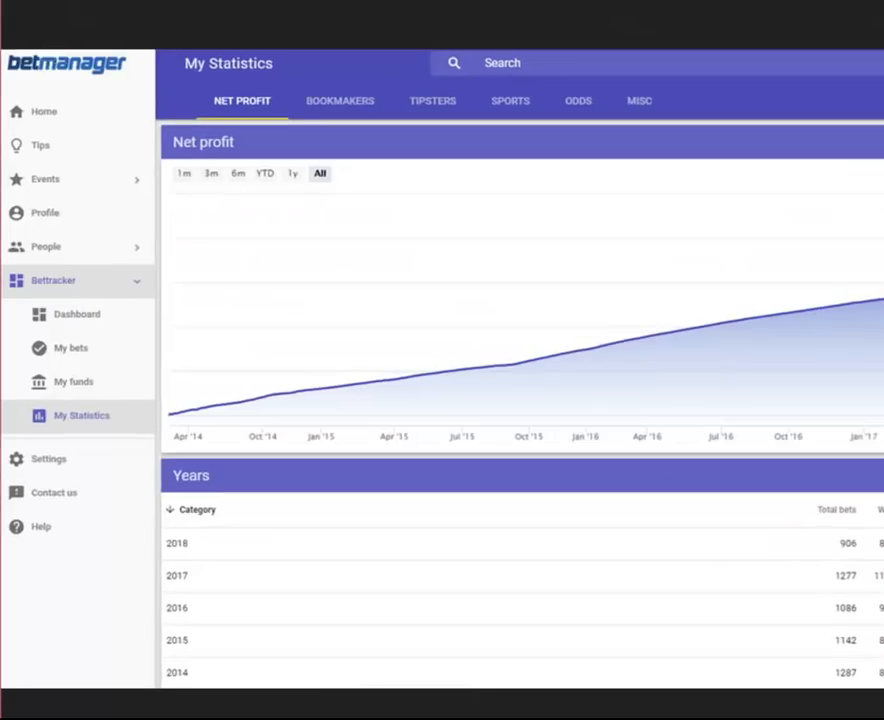
# Scroll the My Statistics page to review the all-time net profit with the Years breakdown.
pyautogui.scroll(3)
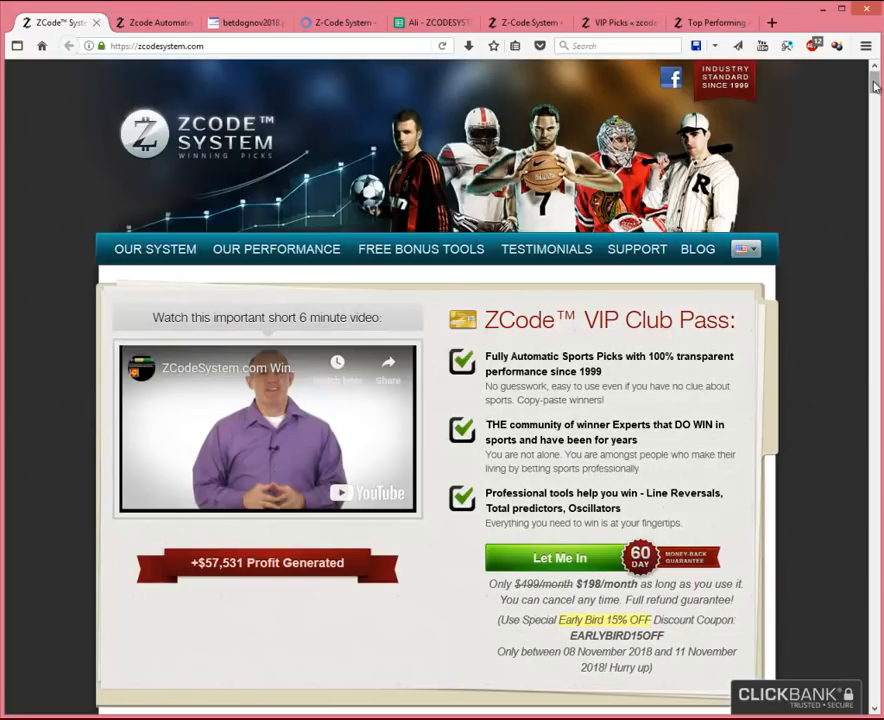
pyautogui.moveTo(850, 102)
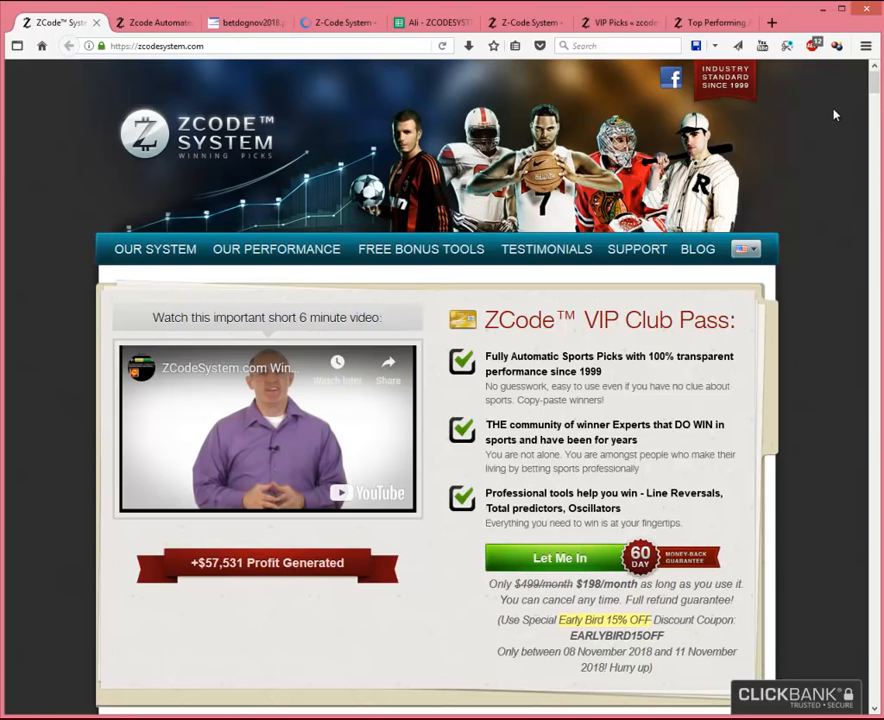
# Scroll the ZCode home page down to the Independent 3rd Party Verified Results section.
pyautogui.scroll(-3)
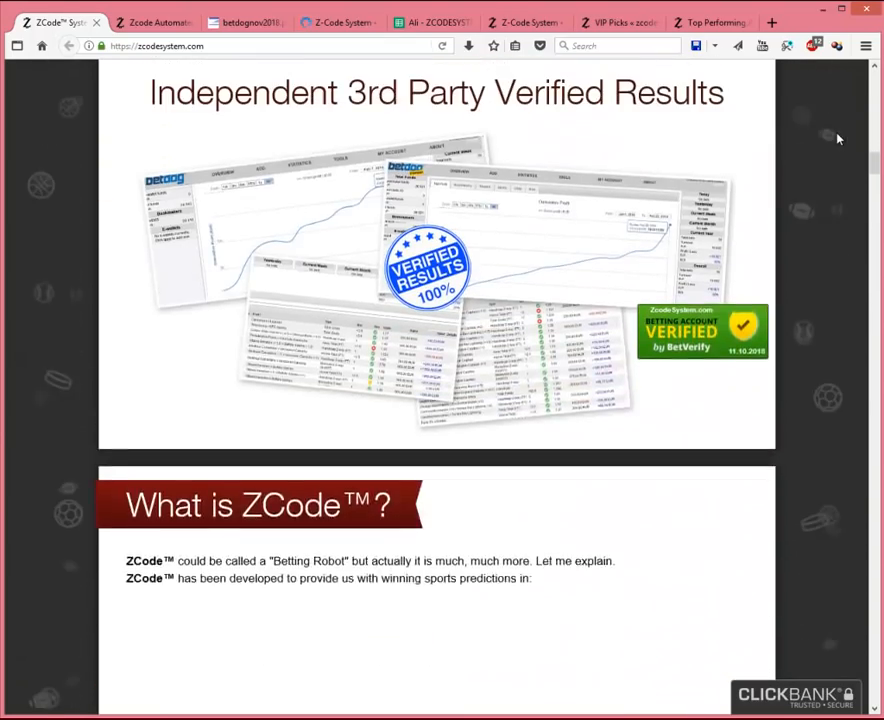
pyautogui.scroll(3)
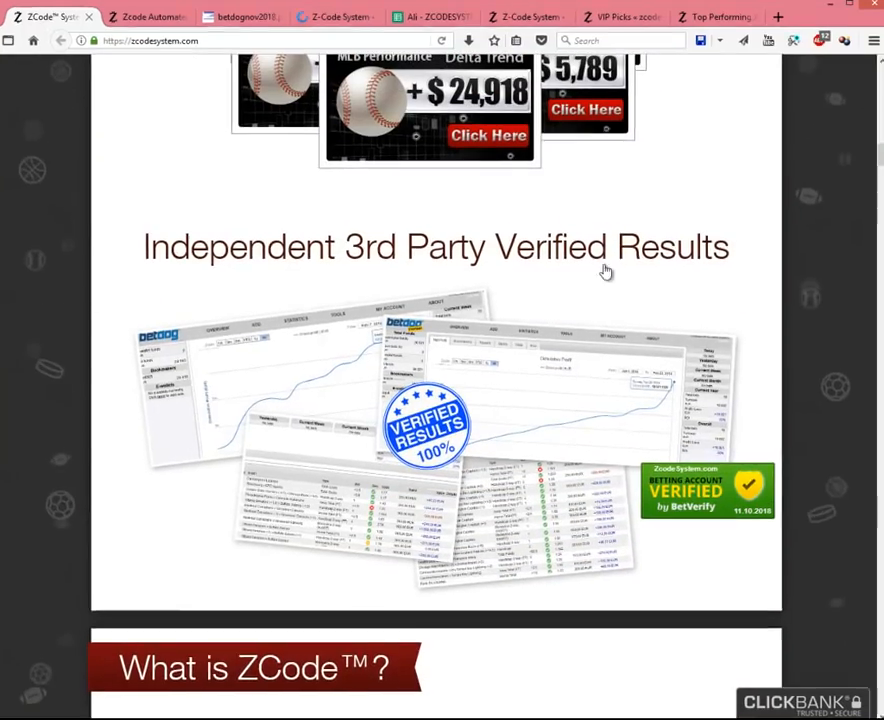
pyautogui.scroll(-3)
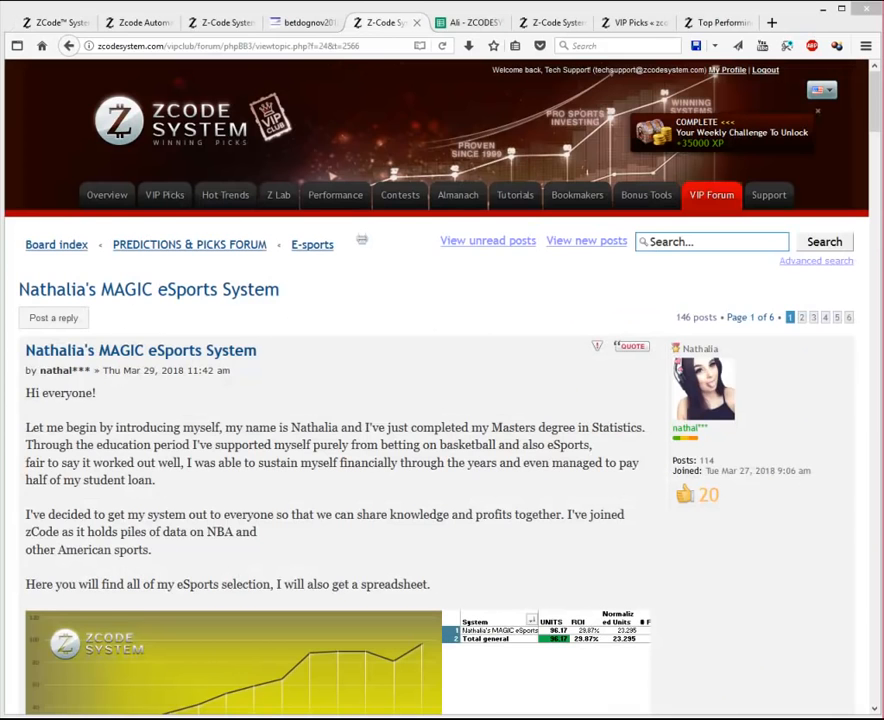
pyautogui.moveTo(390, 282)
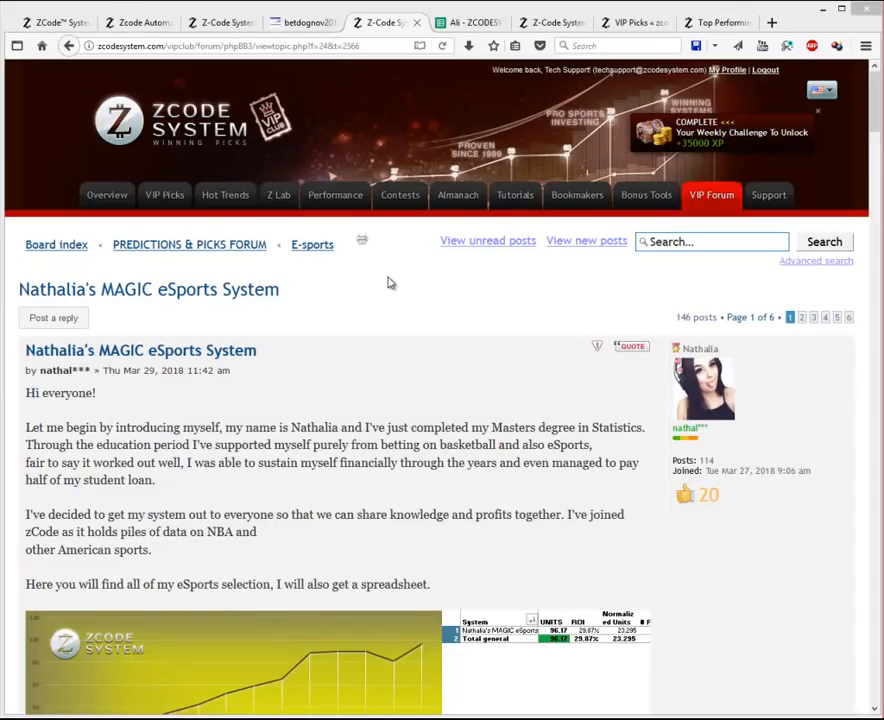
# Switch to the automated systems past performance page, scroll through the Top 100 yearly table, and return to the top.
pyautogui.click(136, 22)
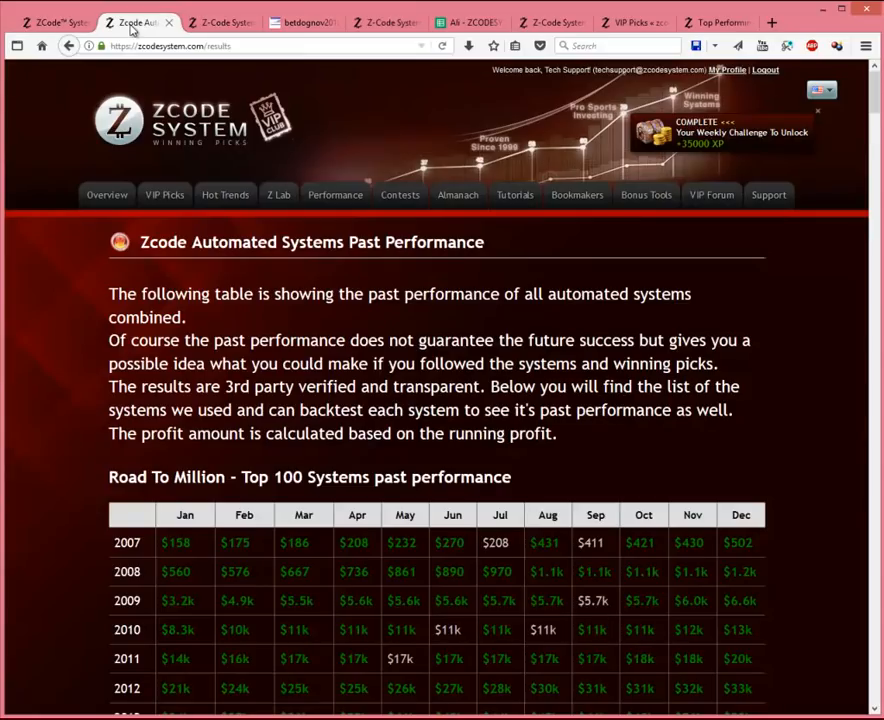
pyautogui.moveTo(392, 384)
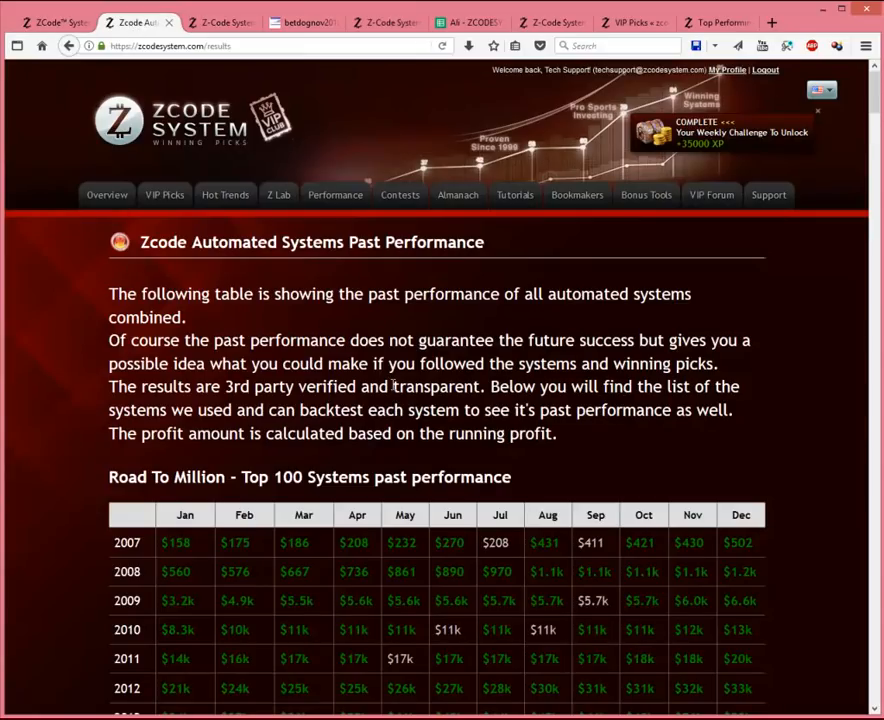
pyautogui.scroll(-3)
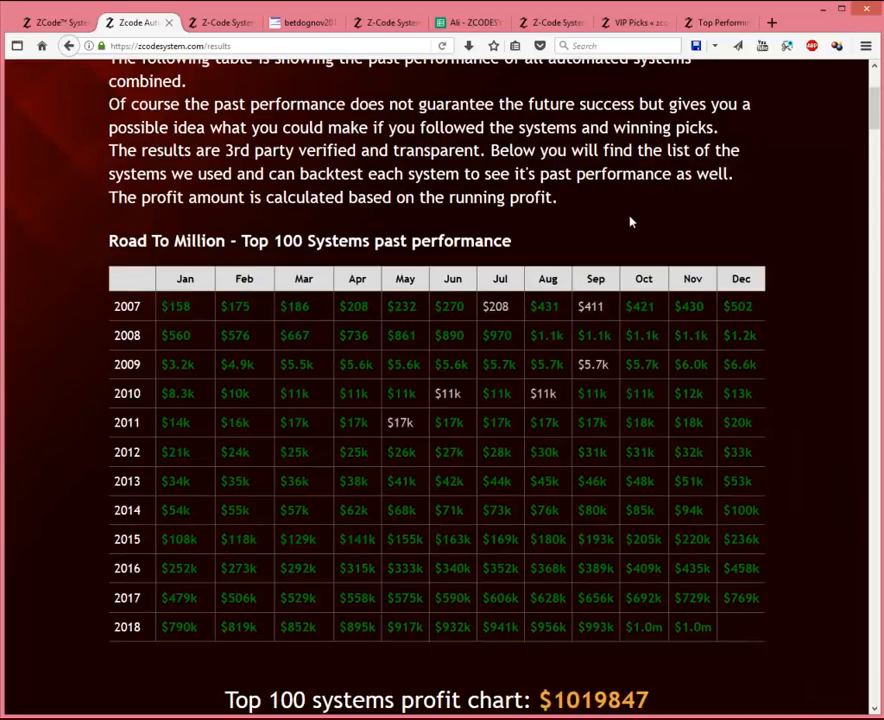
pyautogui.moveTo(642, 224)
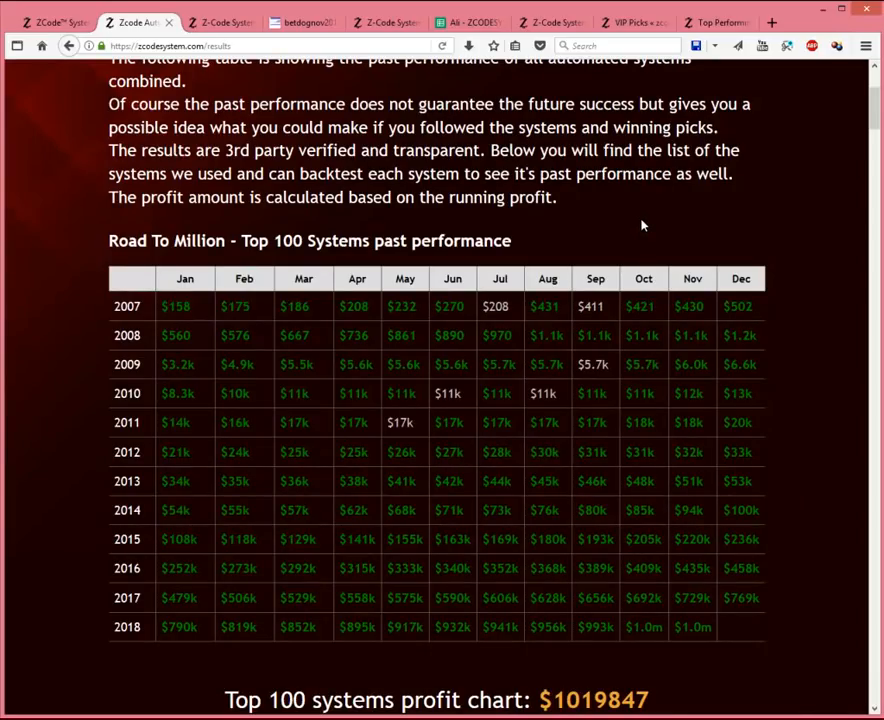
pyautogui.scroll(3)
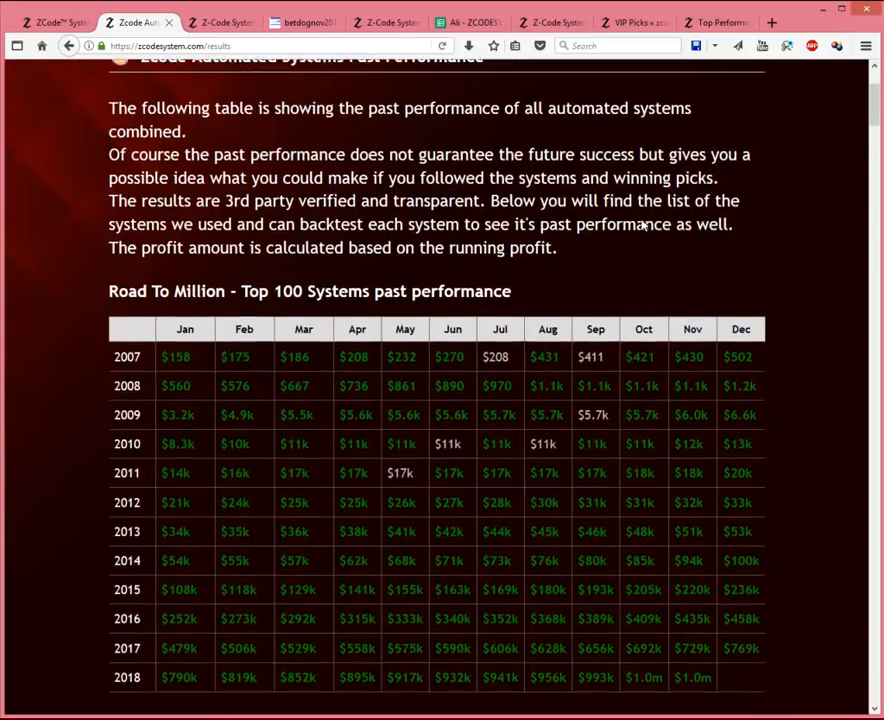
pyautogui.scroll(3)
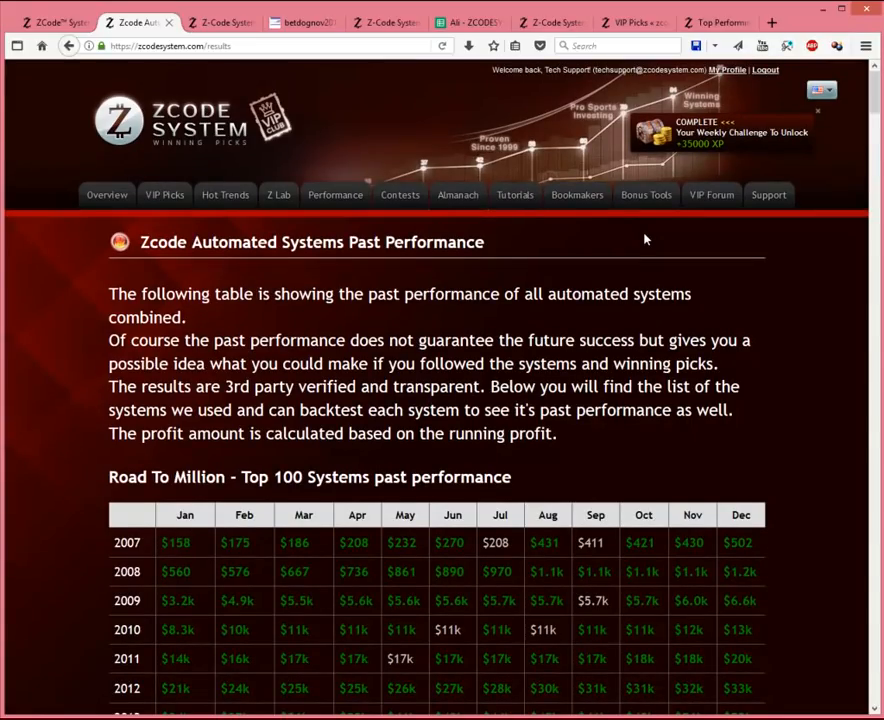
pyautogui.moveTo(712, 248)
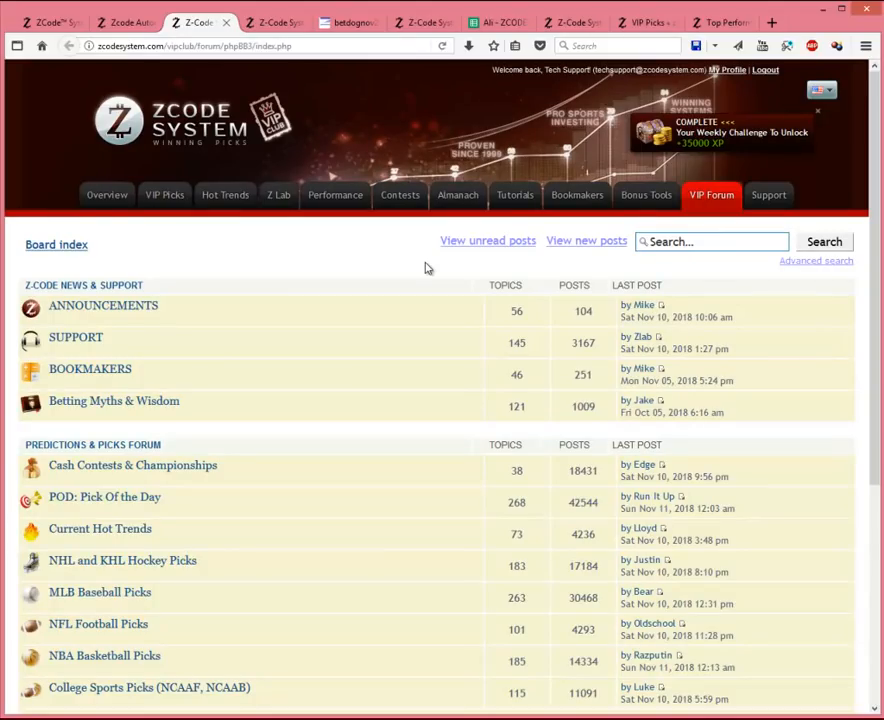
pyautogui.moveTo(344, 292)
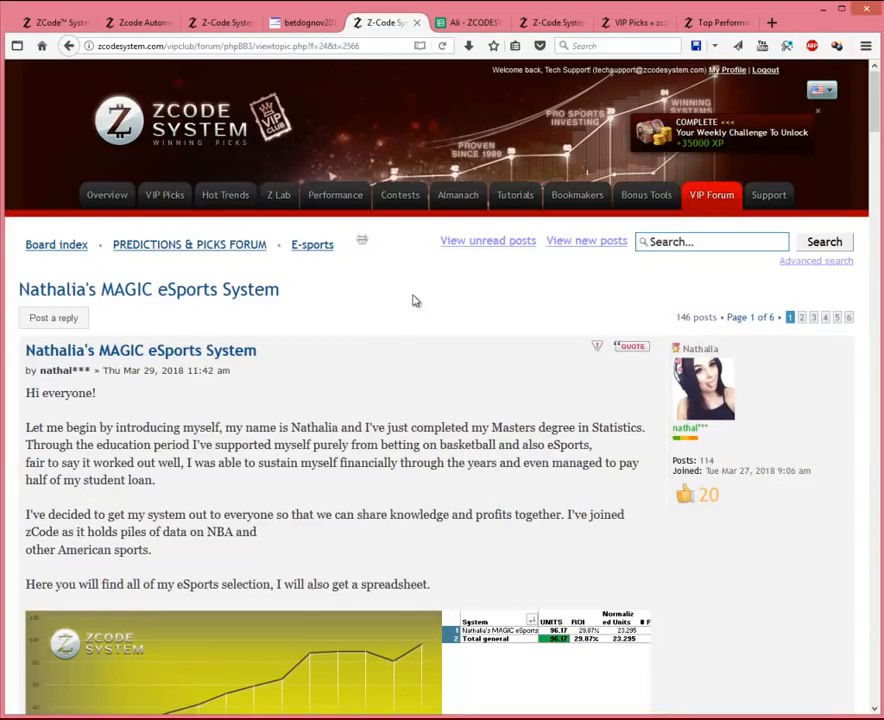
pyautogui.moveTo(402, 296)
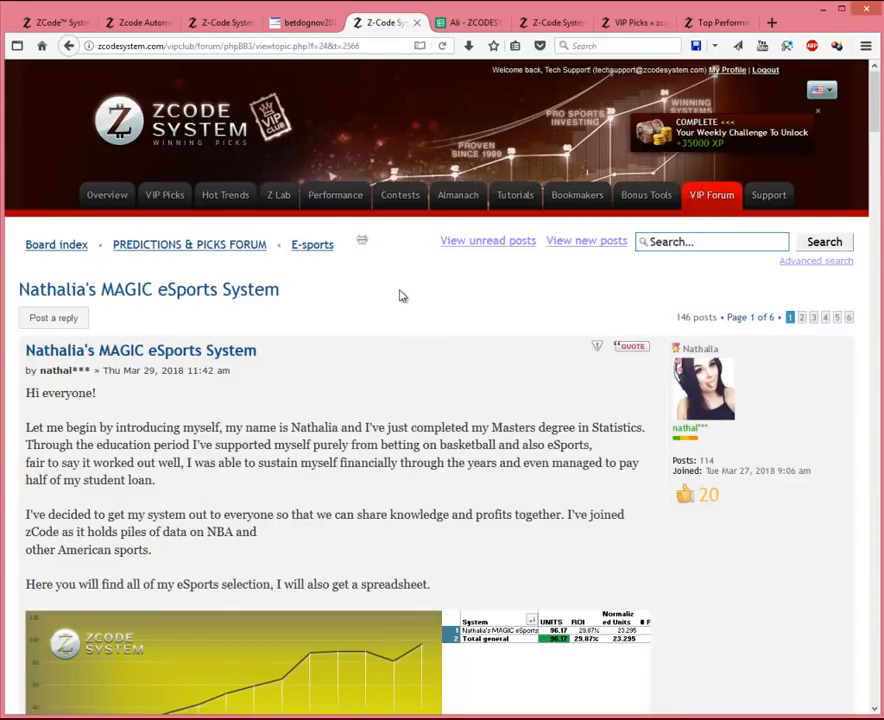
pyautogui.moveTo(500, 340)
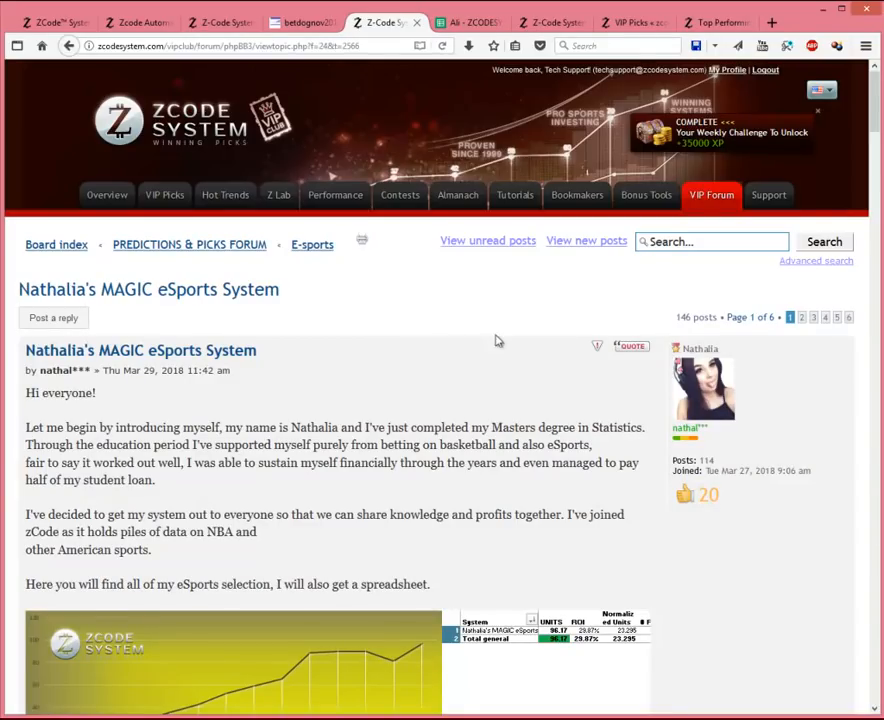
# Open the Nathalia's MAGIC eSports System thread and scroll through its performance charts and dated picks.
pyautogui.scroll(-3)
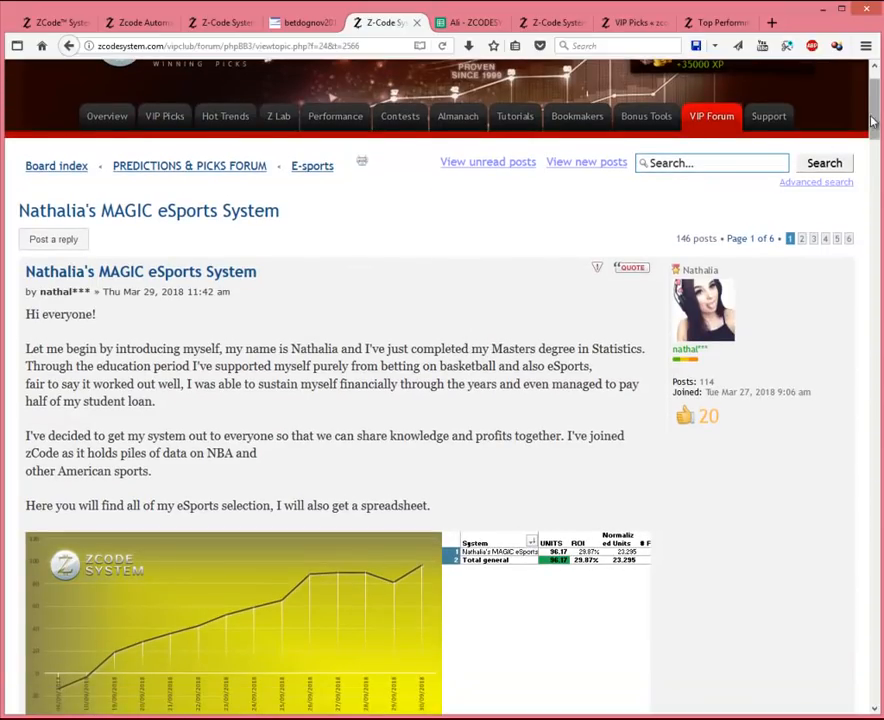
pyautogui.scroll(3)
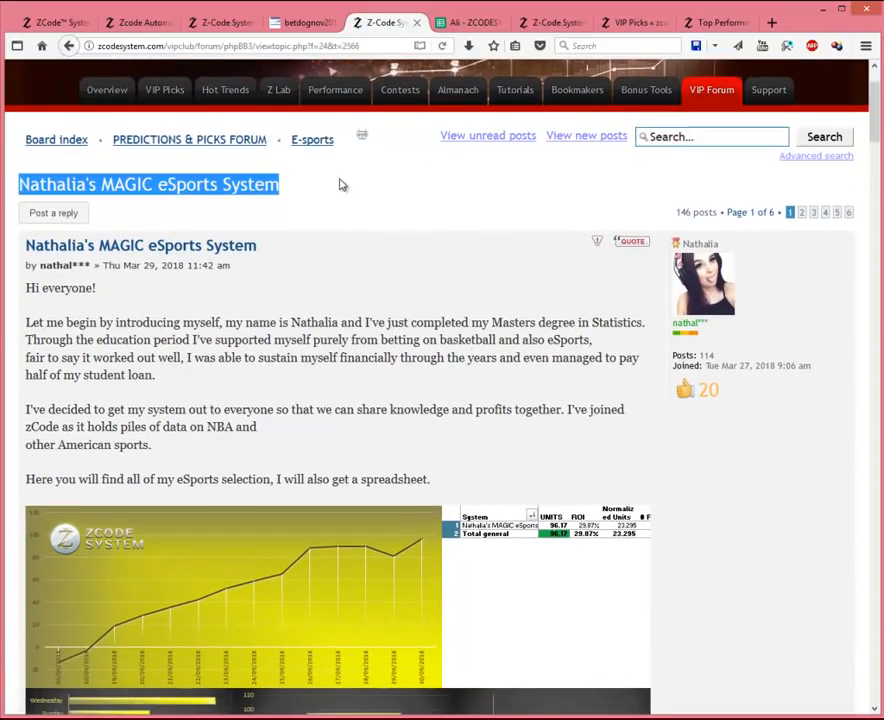
pyautogui.click(356, 184)
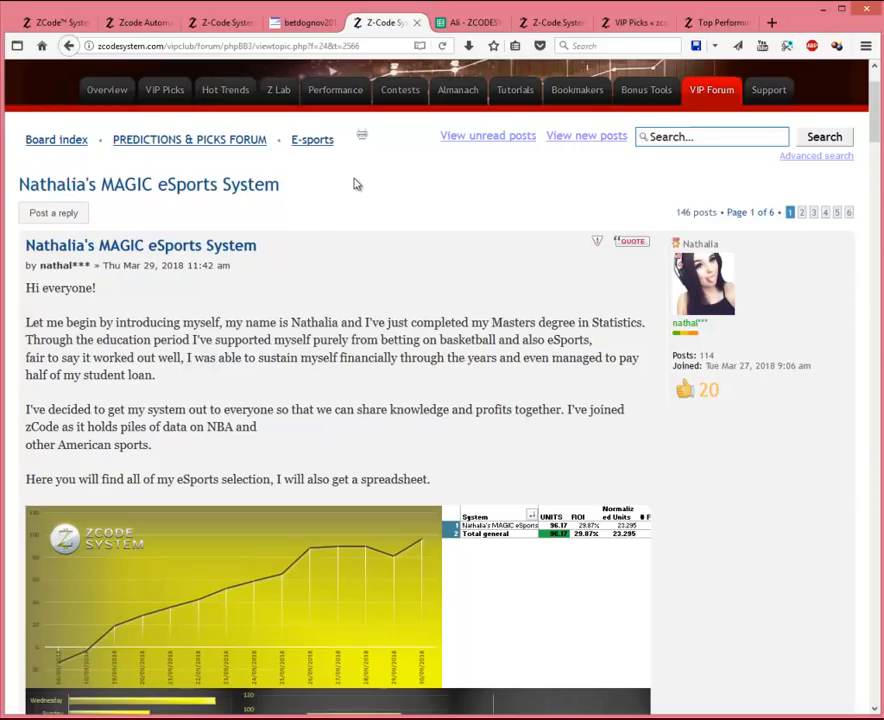
pyautogui.moveTo(510, 186)
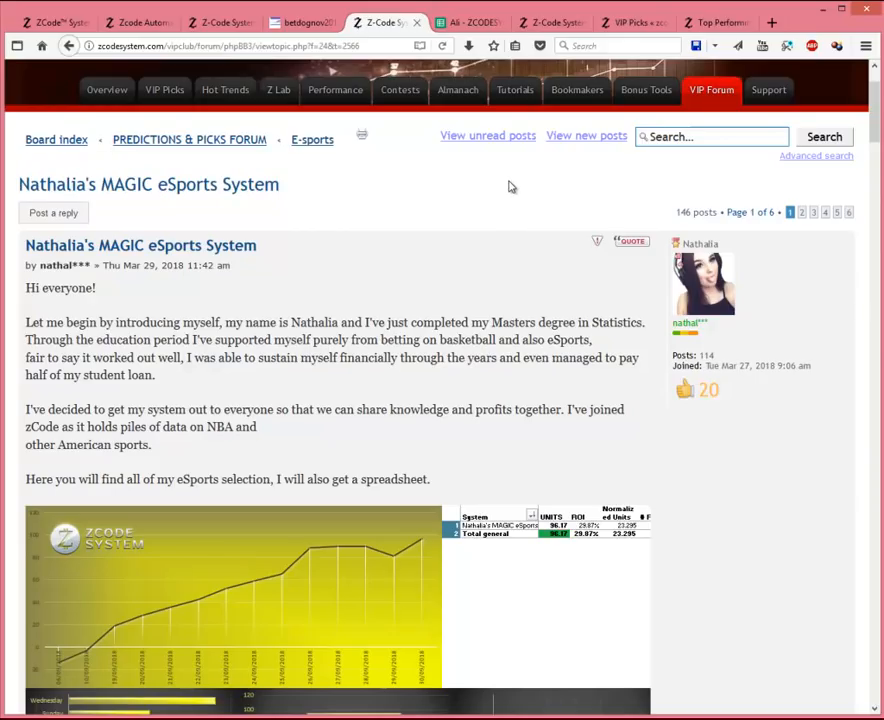
pyautogui.scroll(-3)
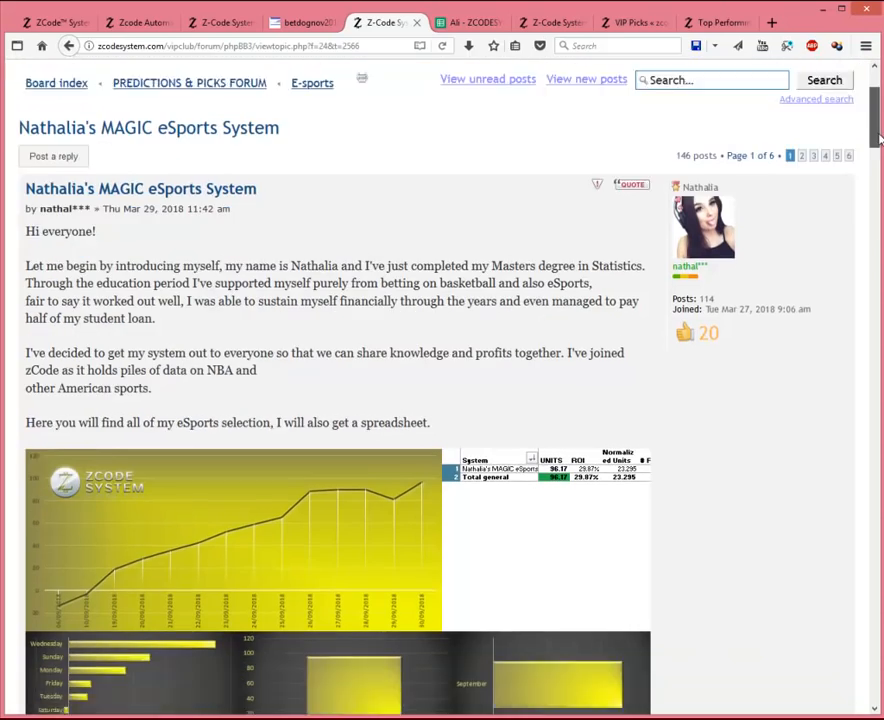
pyautogui.scroll(-3)
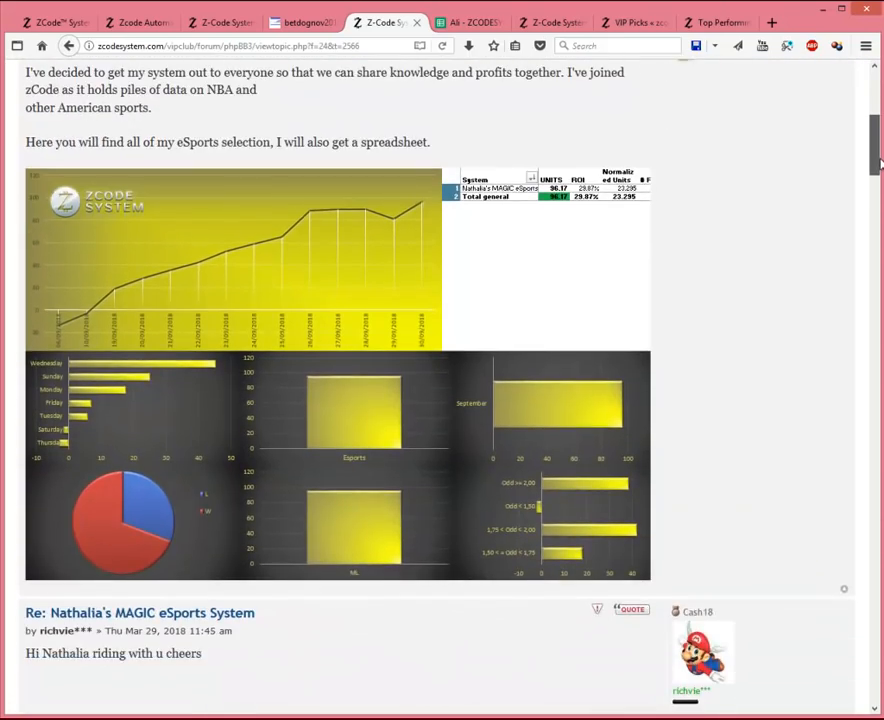
pyautogui.scroll(-3)
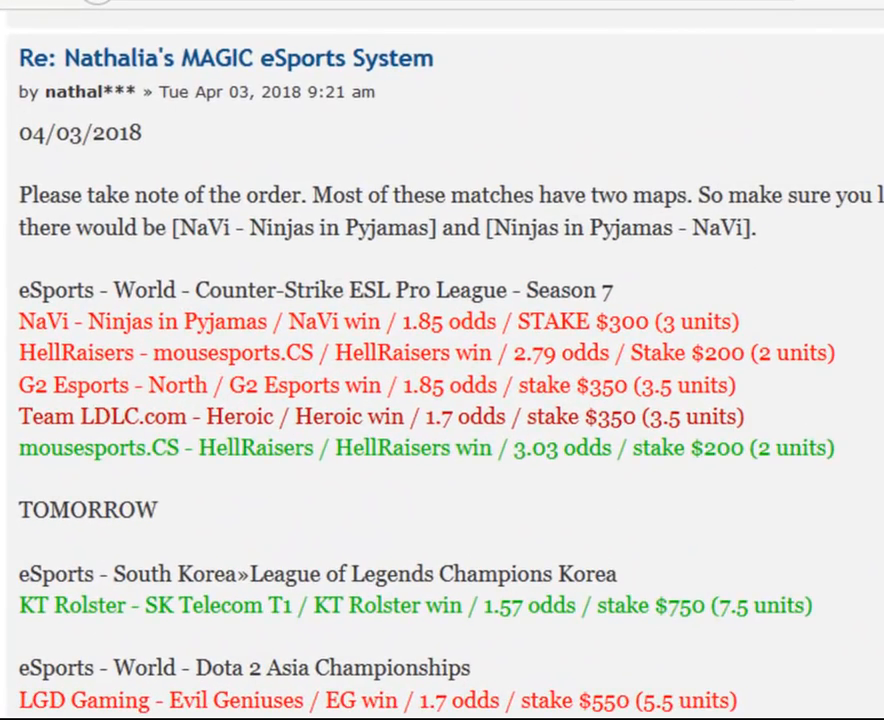
pyautogui.moveTo(18, 56); pyautogui.dragTo(628, 352)
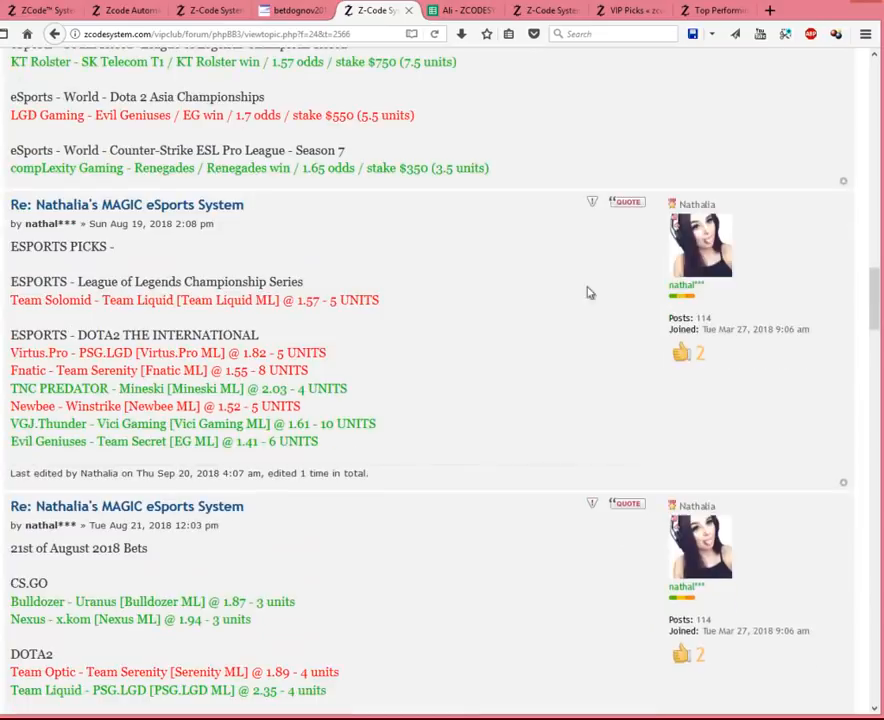
pyautogui.scroll(3)
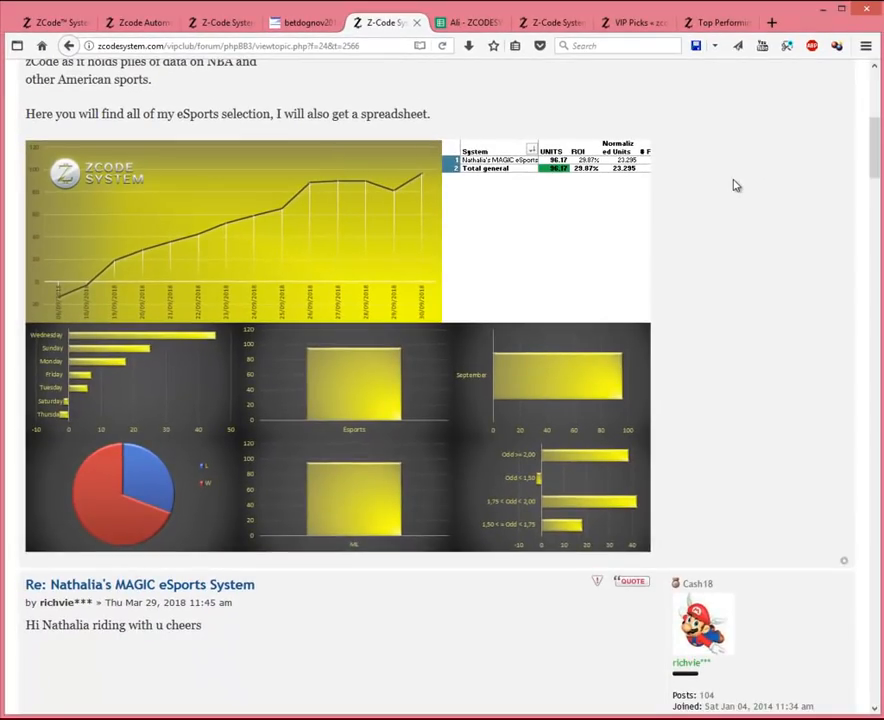
# Follow the eSports results spreadsheet link posted in the thread.
pyautogui.click(470, 22)
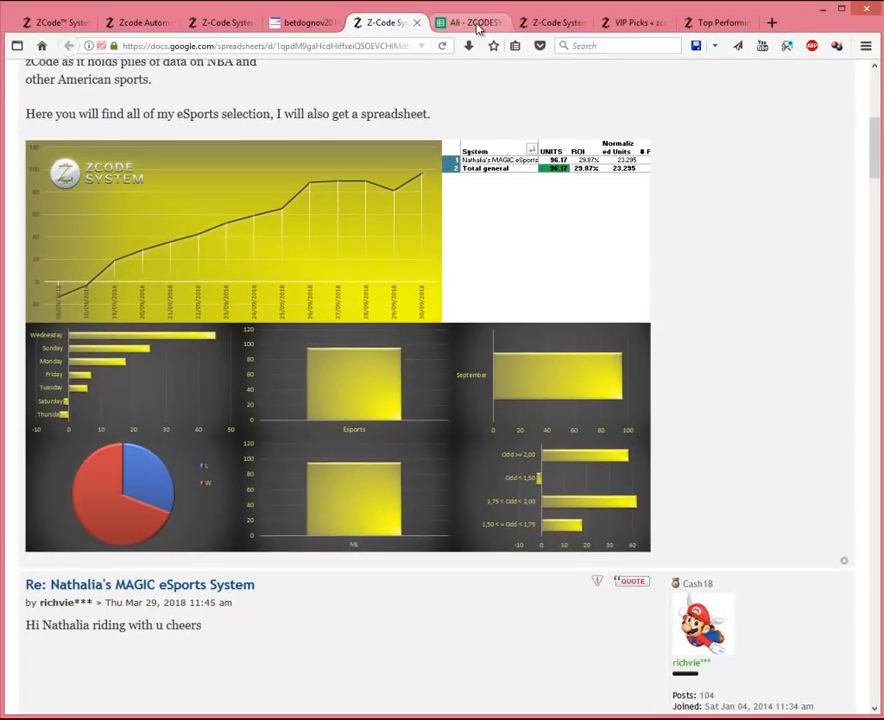
# Scroll through the ESPORTS - ZCODESYSTEM.COM results sheet, then return to the JAKE'S TENNIS 2018 forum thread.
pyautogui.click(470, 22)
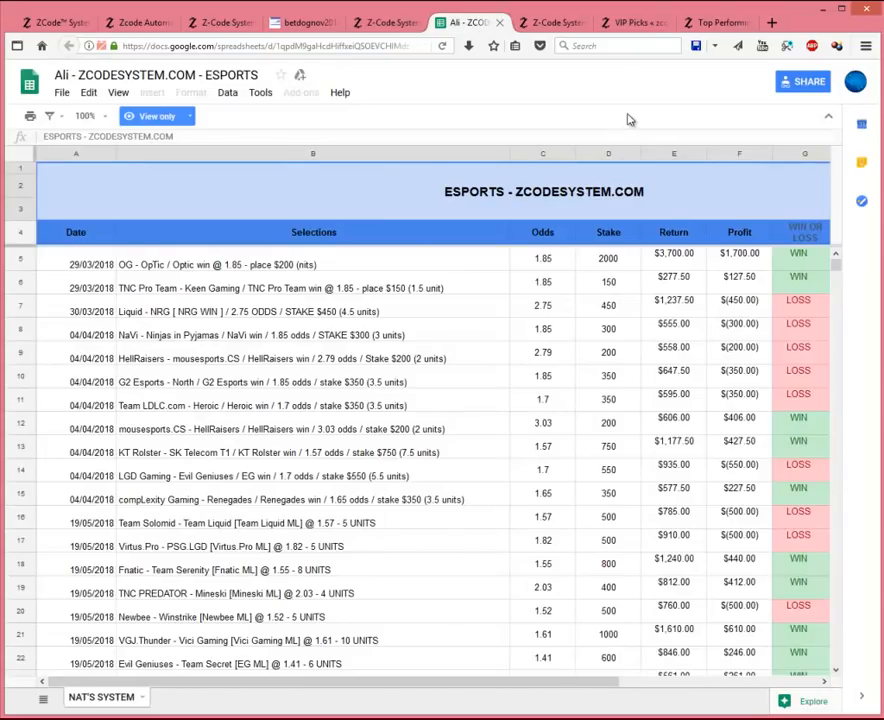
pyautogui.scroll(-3)
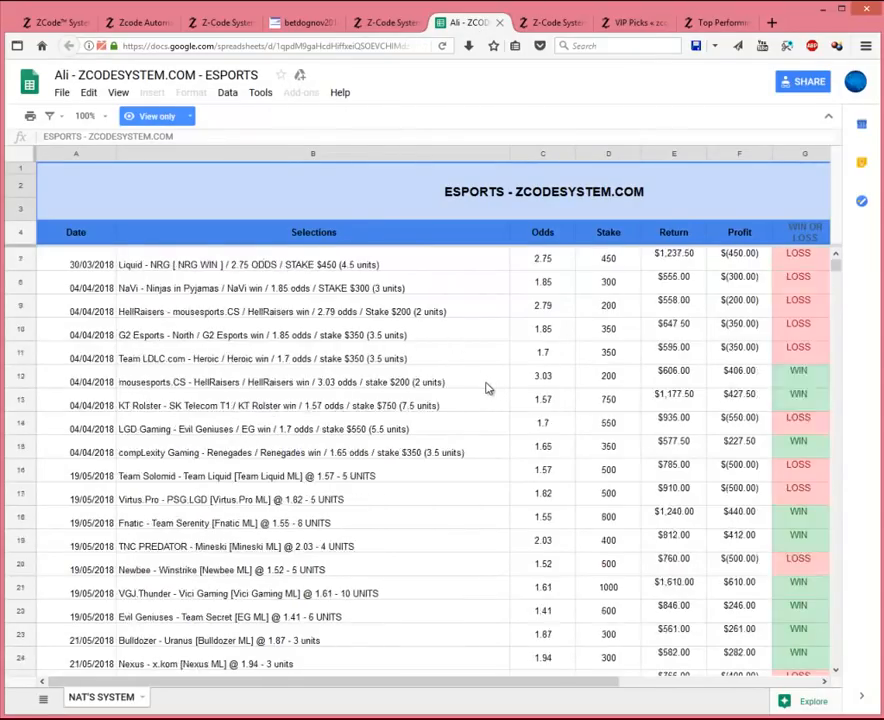
pyautogui.scroll(-3)
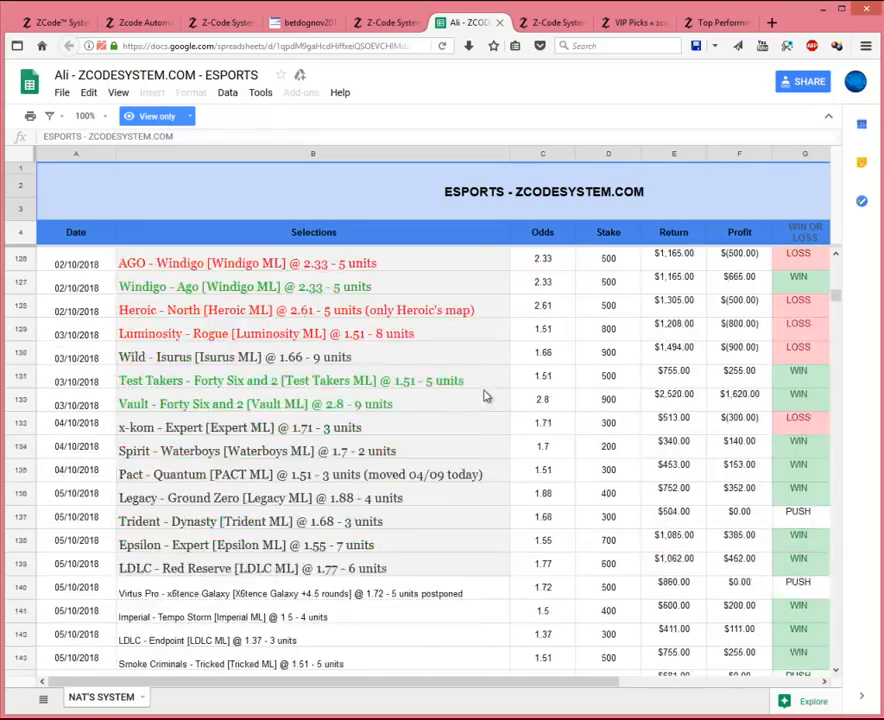
pyautogui.scroll(-3)
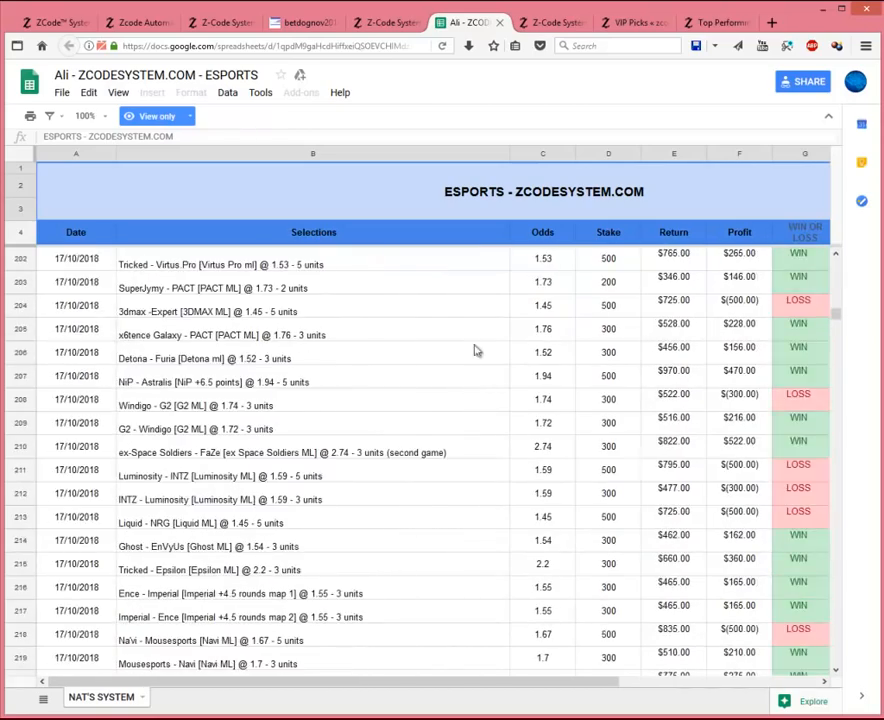
pyautogui.click(550, 22)
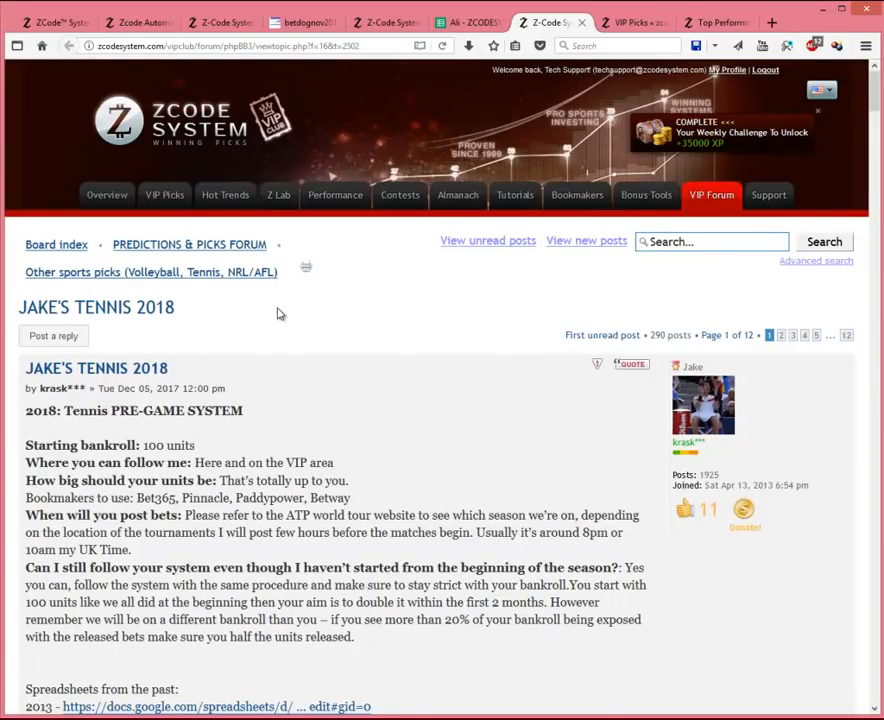
pyautogui.scroll(-3)
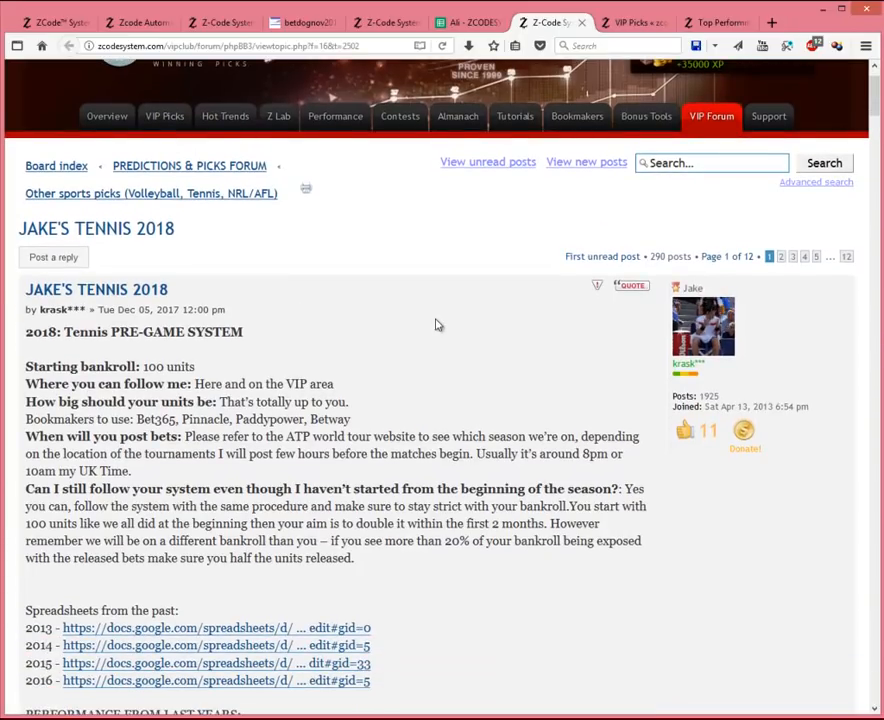
pyautogui.scroll(-3)
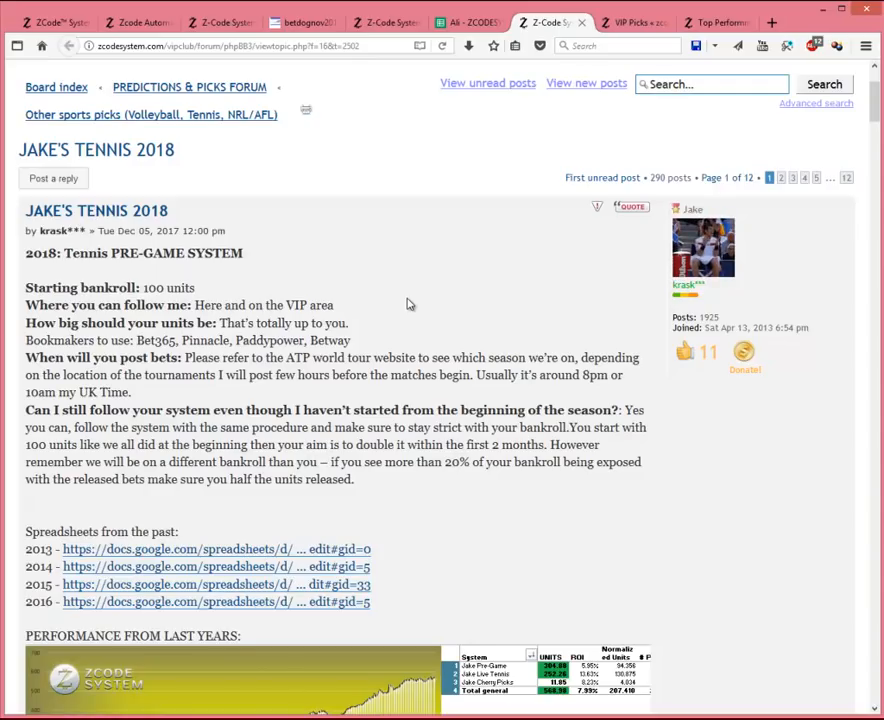
pyautogui.moveTo(196, 288)
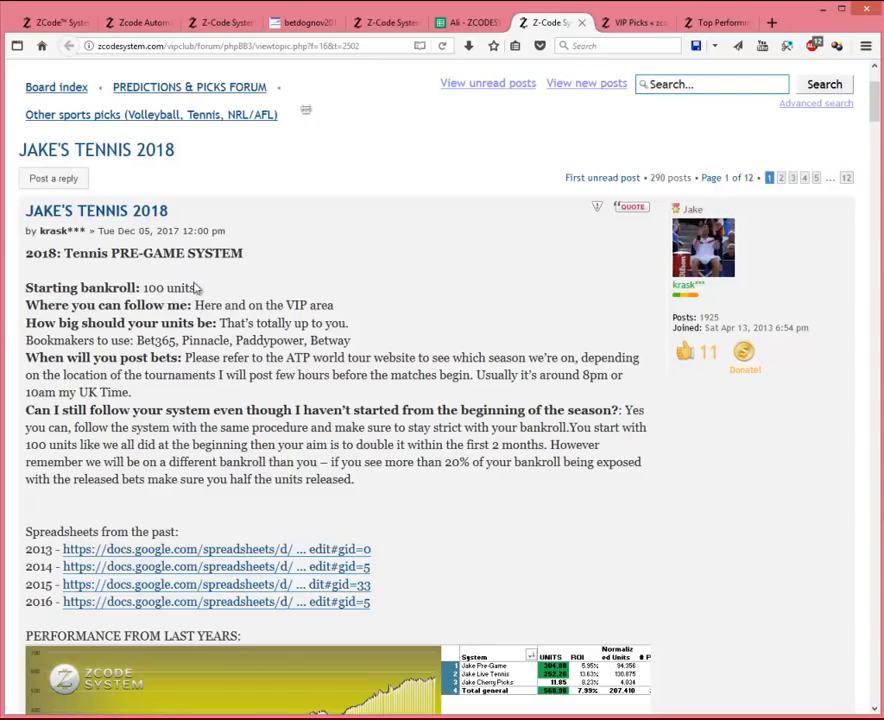
pyautogui.moveTo(398, 306)
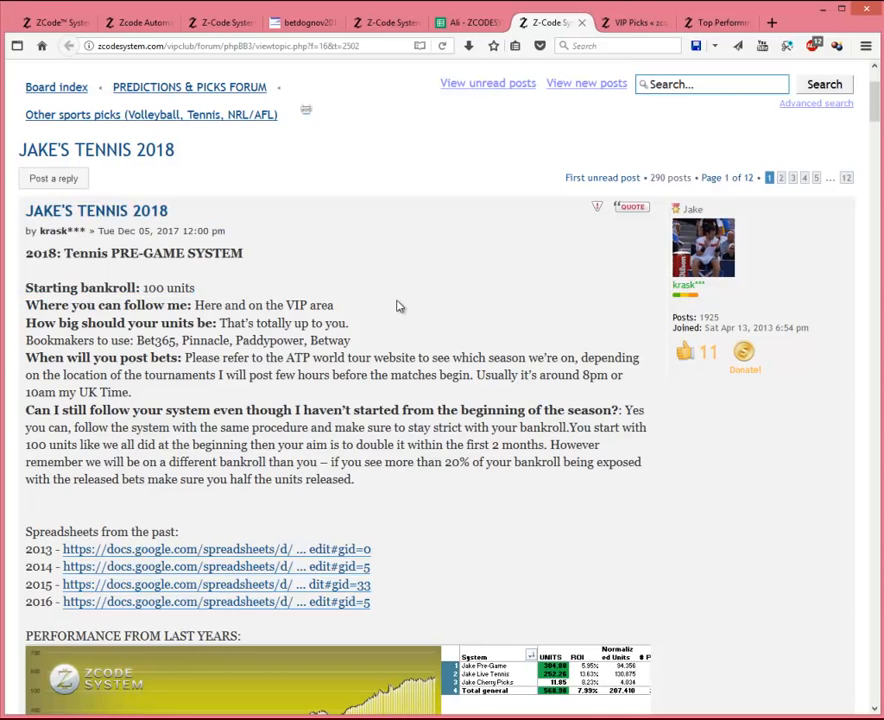
pyautogui.scroll(-3)
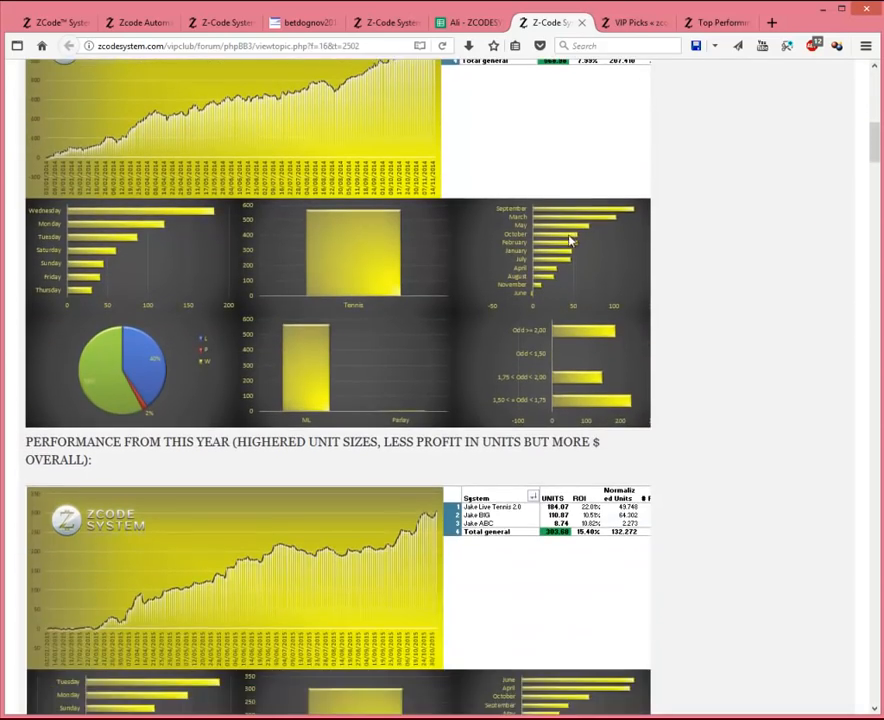
pyautogui.scroll(-3)
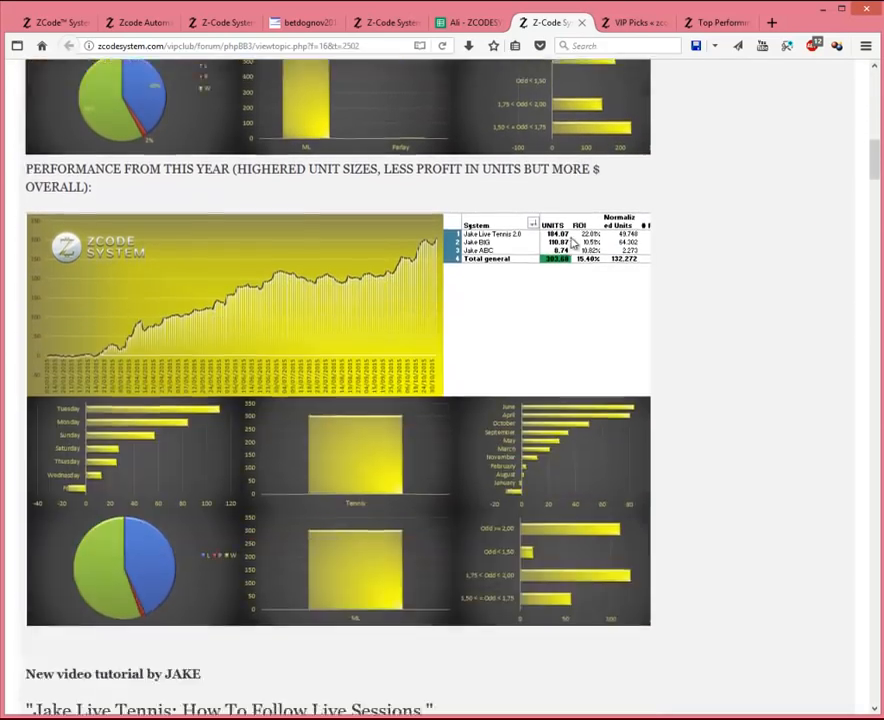
pyautogui.scroll(-3)
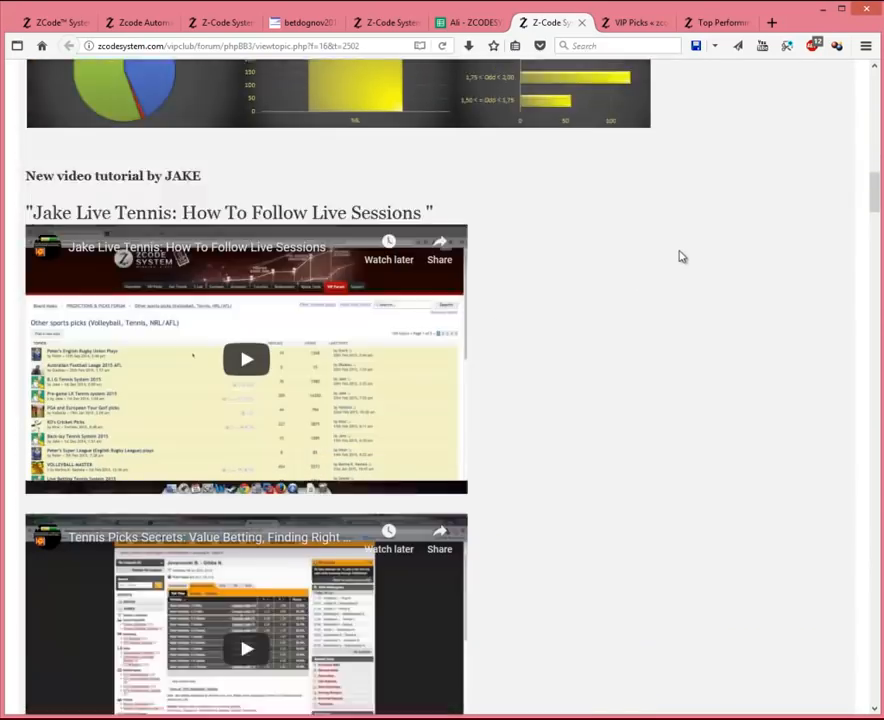
pyautogui.scroll(-3)
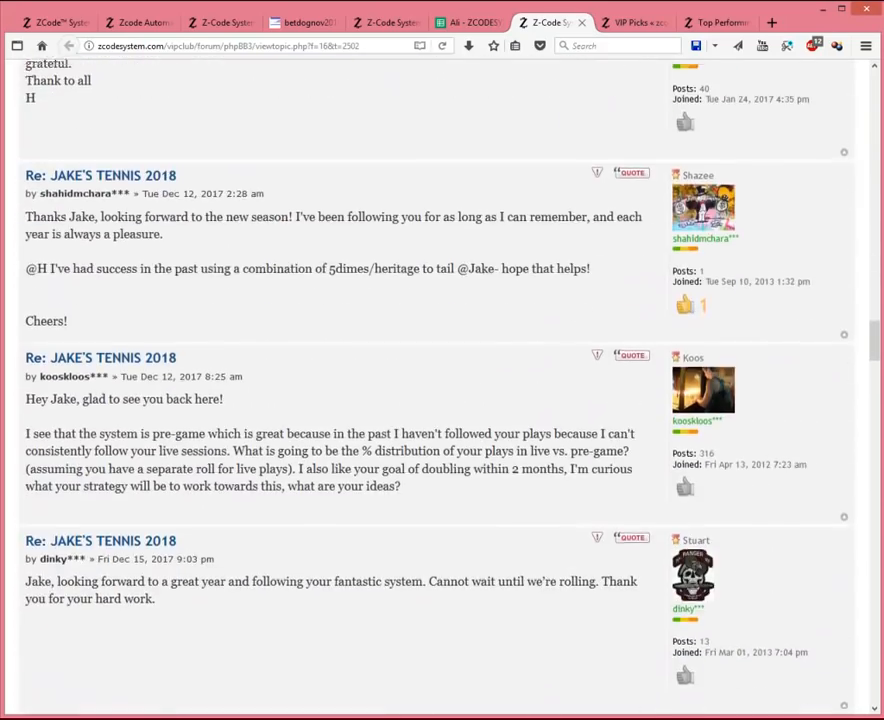
pyautogui.scroll(-3)
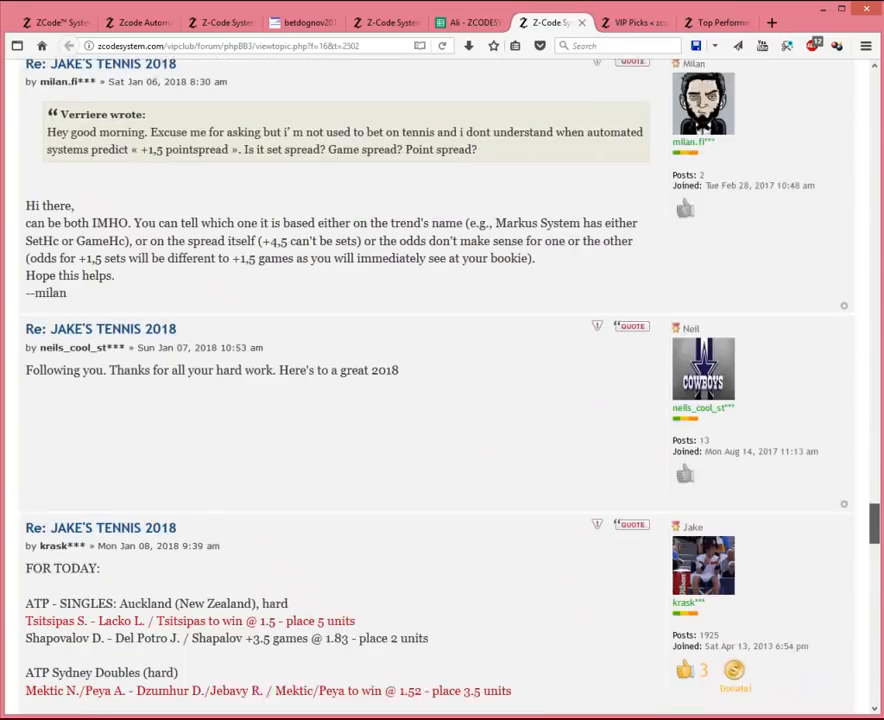
pyautogui.scroll(-3)
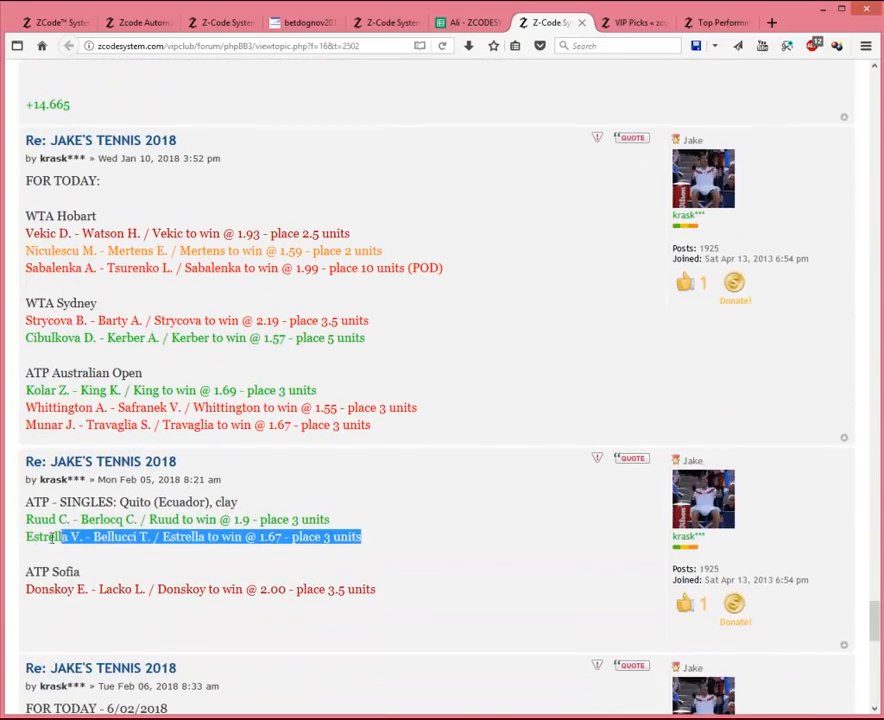
pyautogui.scroll(3)
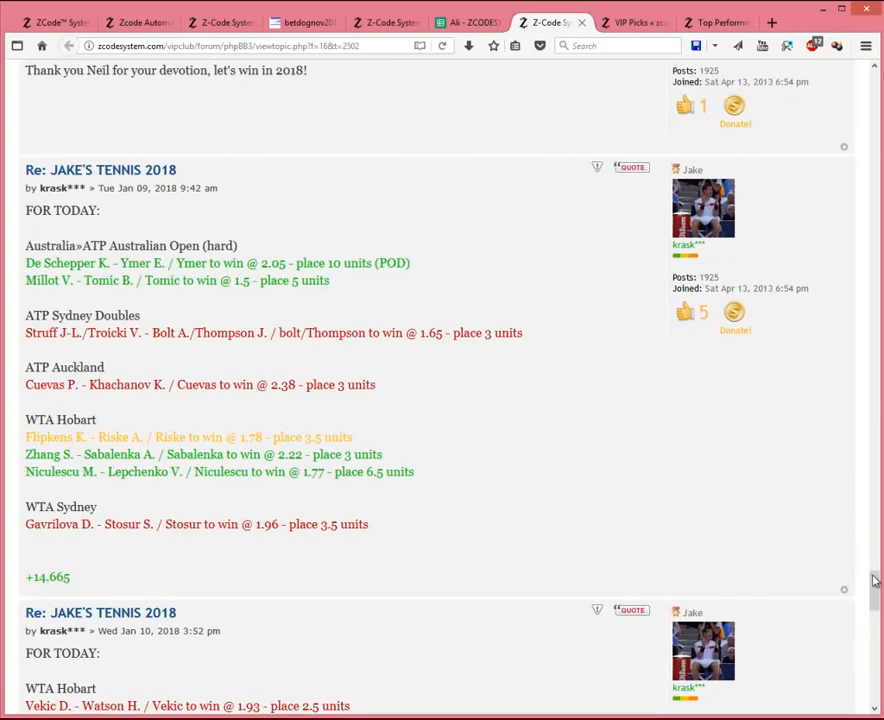
pyautogui.scroll(3)
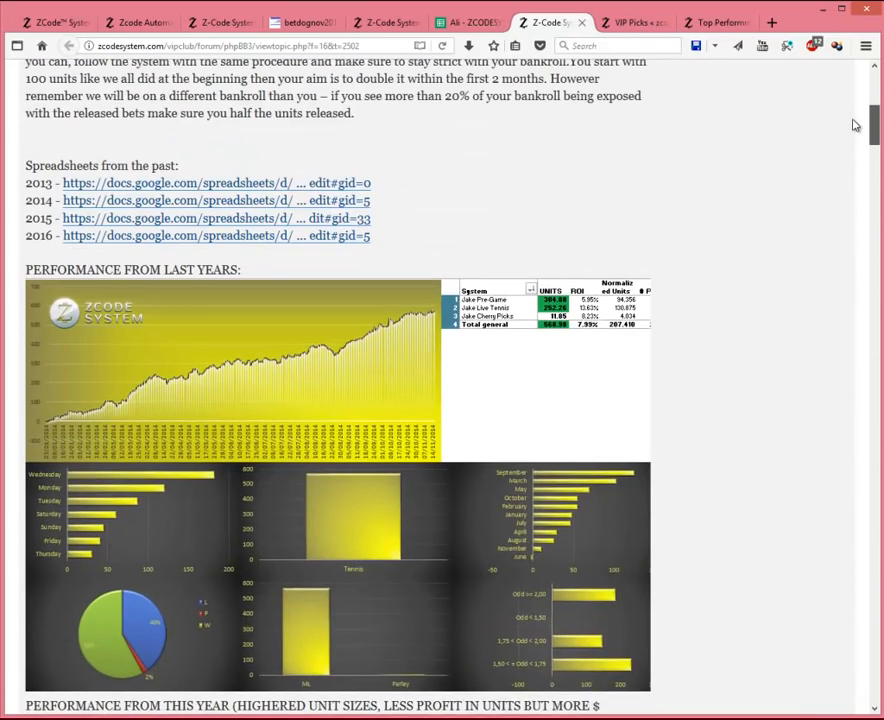
pyautogui.scroll(-3)
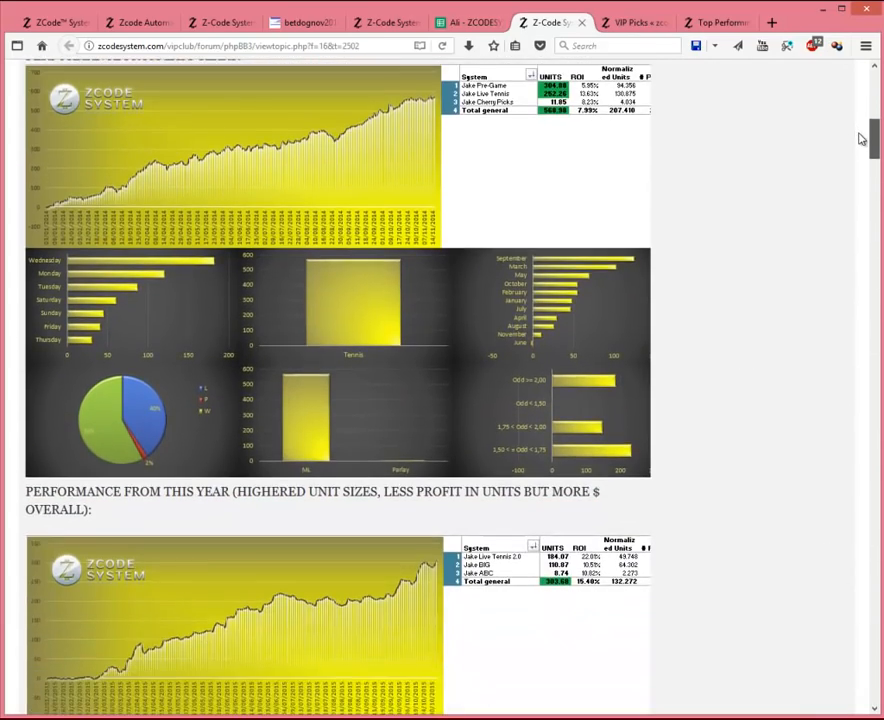
pyautogui.scroll(-3)
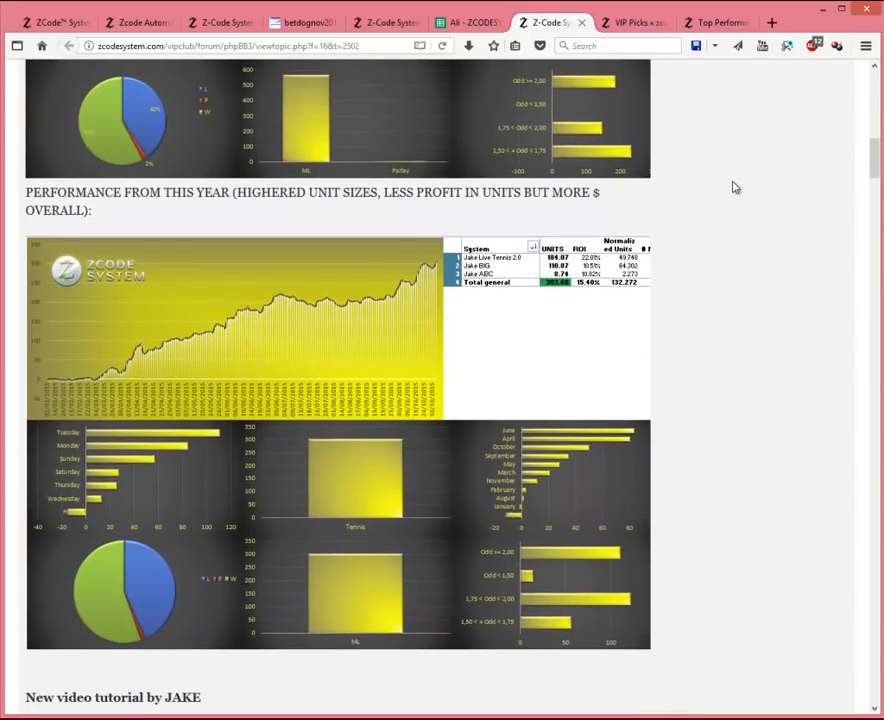
pyautogui.moveTo(728, 178)
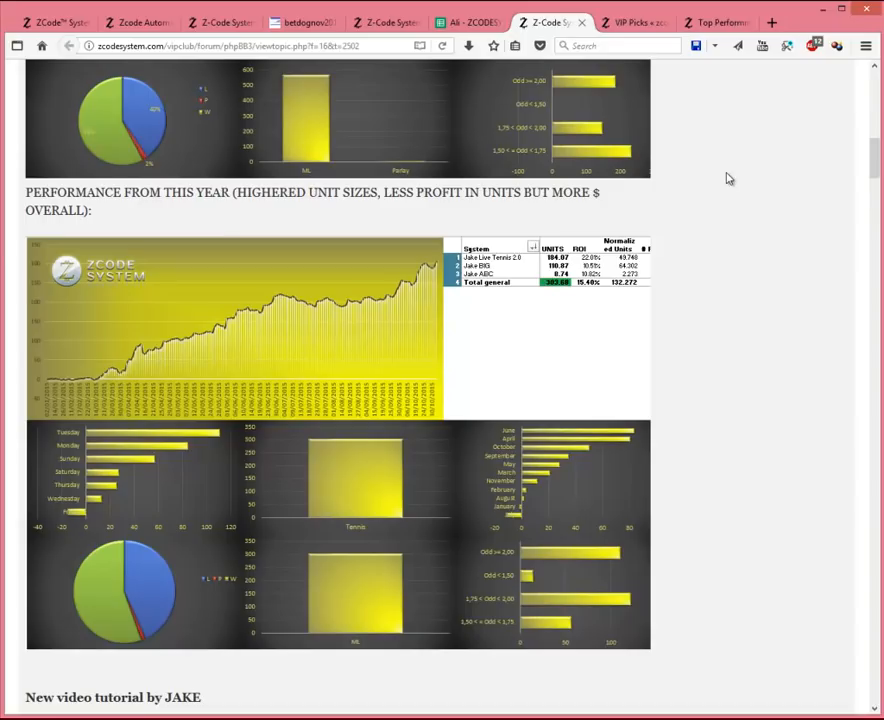
pyautogui.scroll(3)
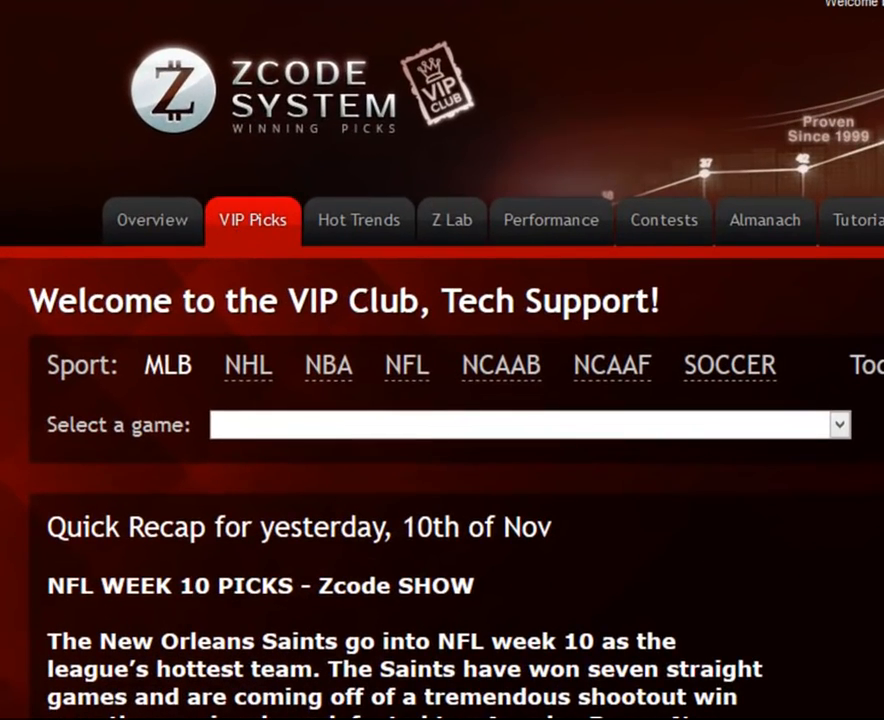
# Scroll the VIP Picks welcome page down to the Quick Recap video and Daily Recap Wall.
pyautogui.scroll(-3)
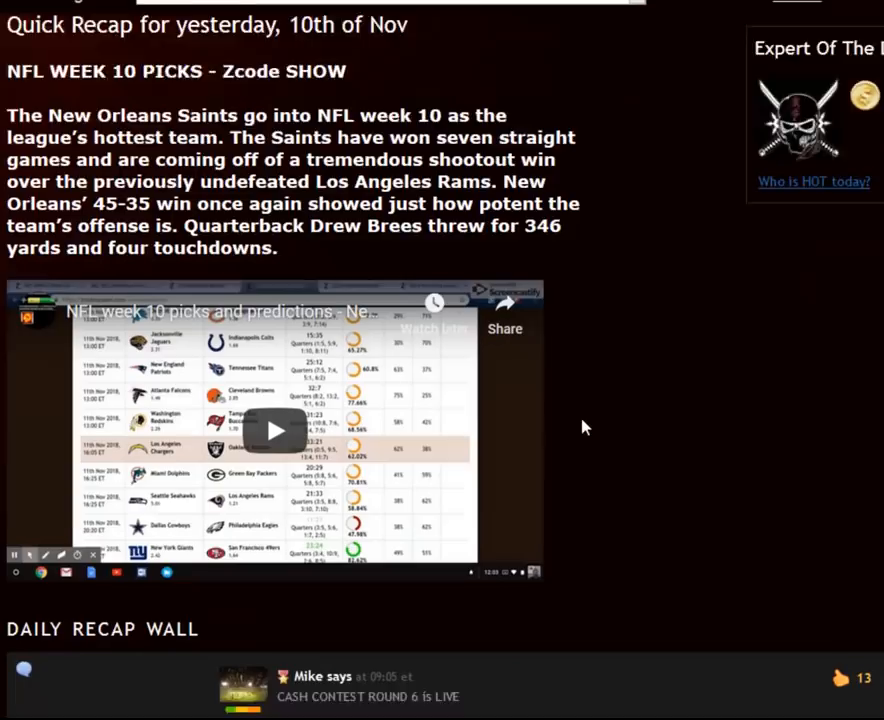
pyautogui.scroll(-3)
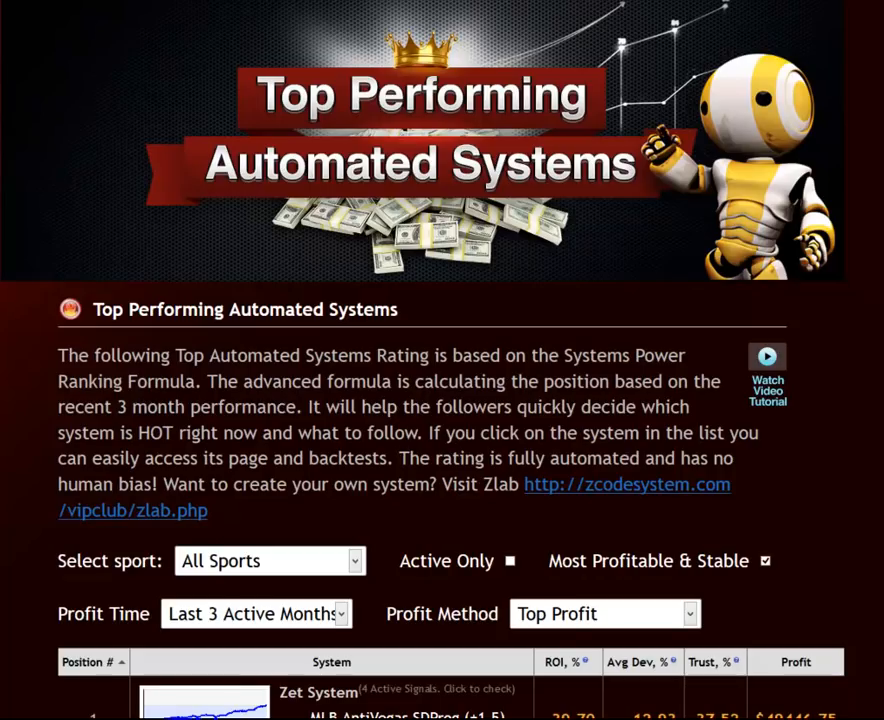
# Scroll through the Top Performing Automated Systems ranking of systems by profit and back up.
pyautogui.scroll(-3)
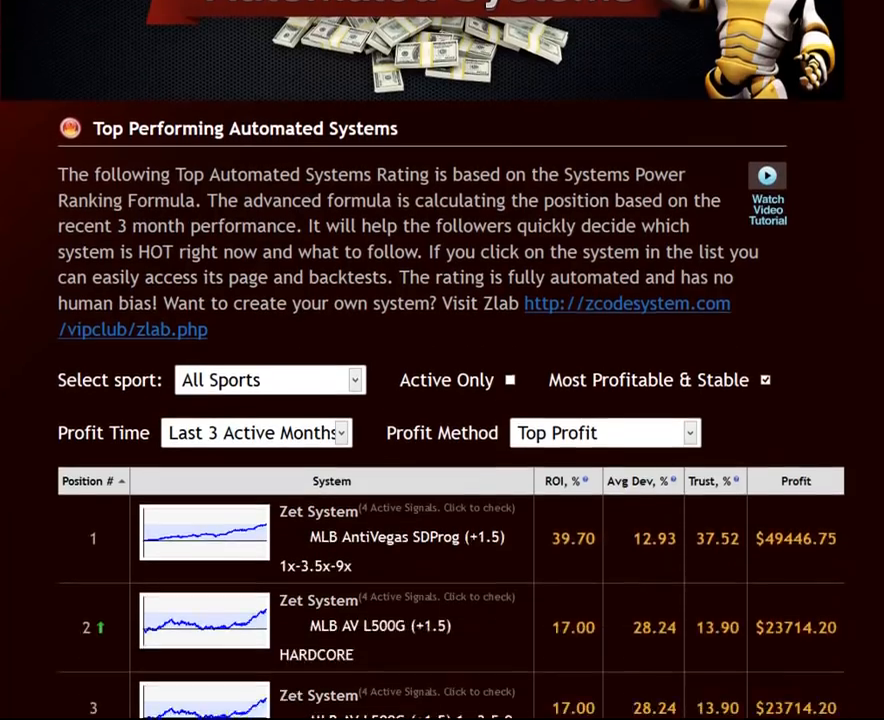
pyautogui.scroll(-3)
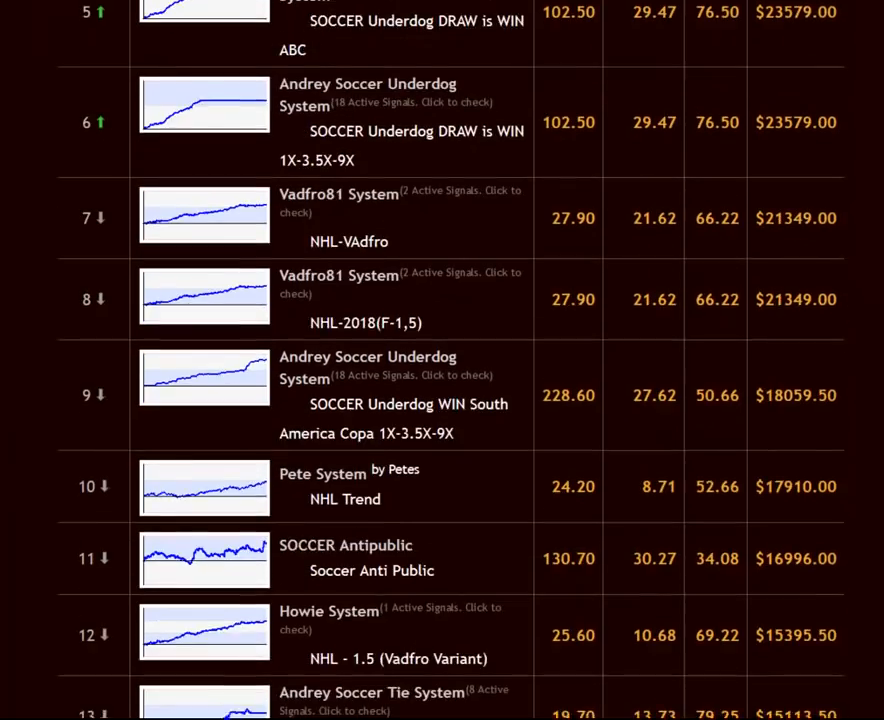
pyautogui.scroll(-3)
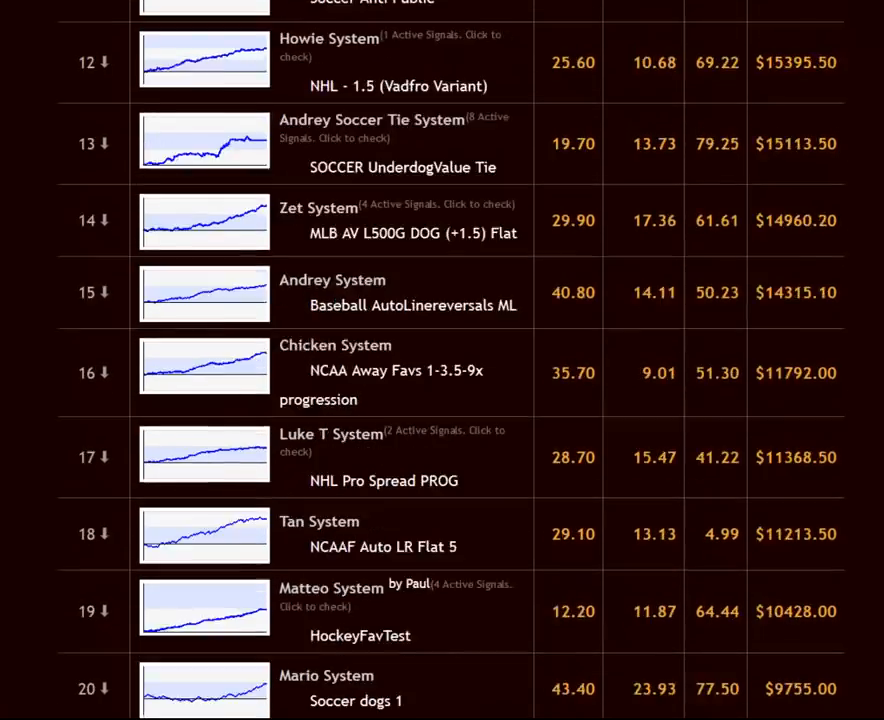
pyautogui.scroll(3)
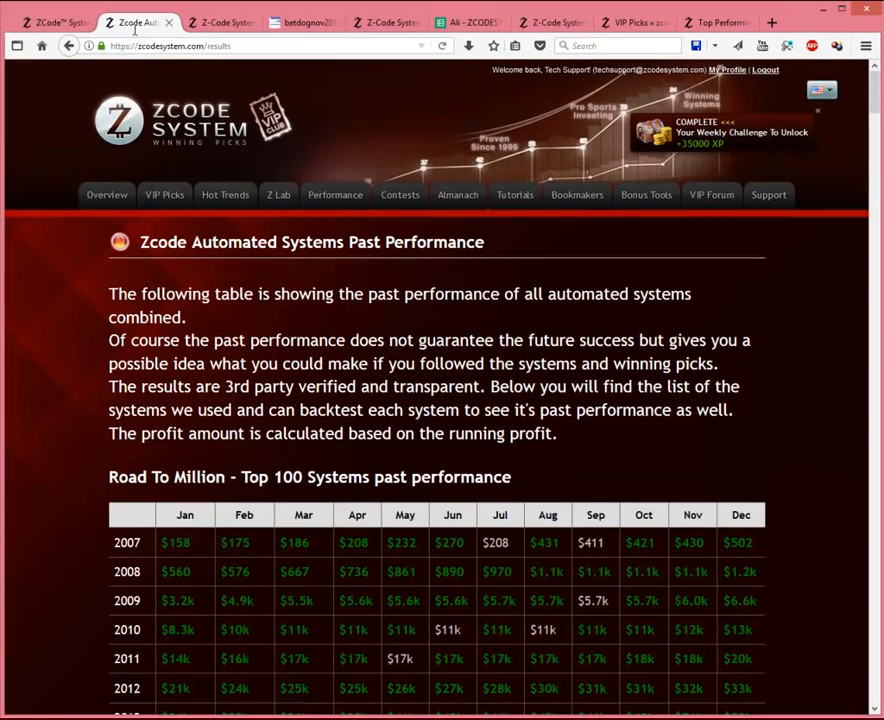
# Scroll down the past performance page to the Top 100 yearly profit table through 2018 ($1019847 total).
pyautogui.scroll(-3)
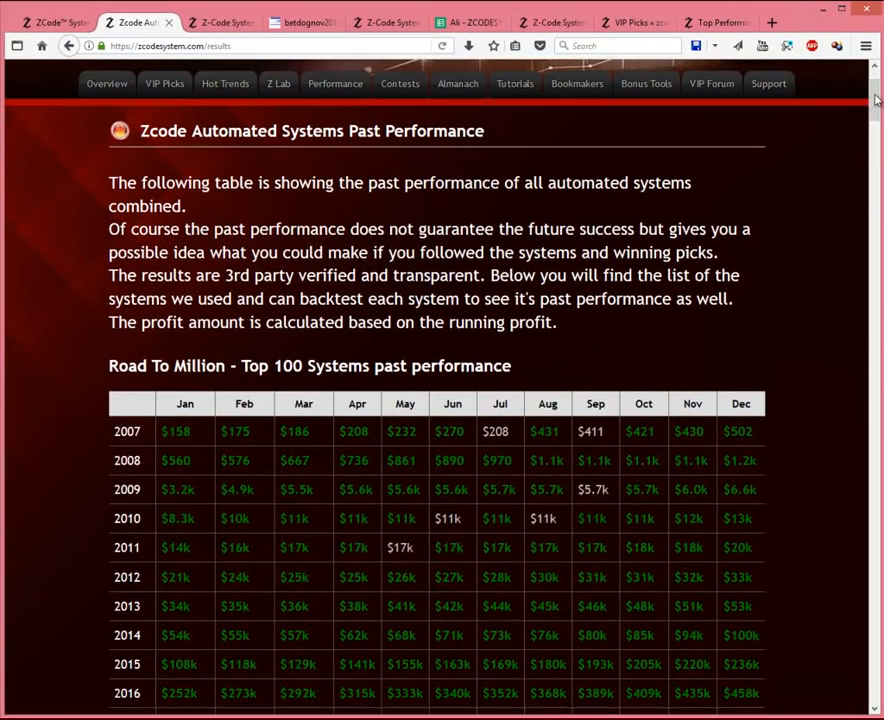
pyautogui.scroll(-3)
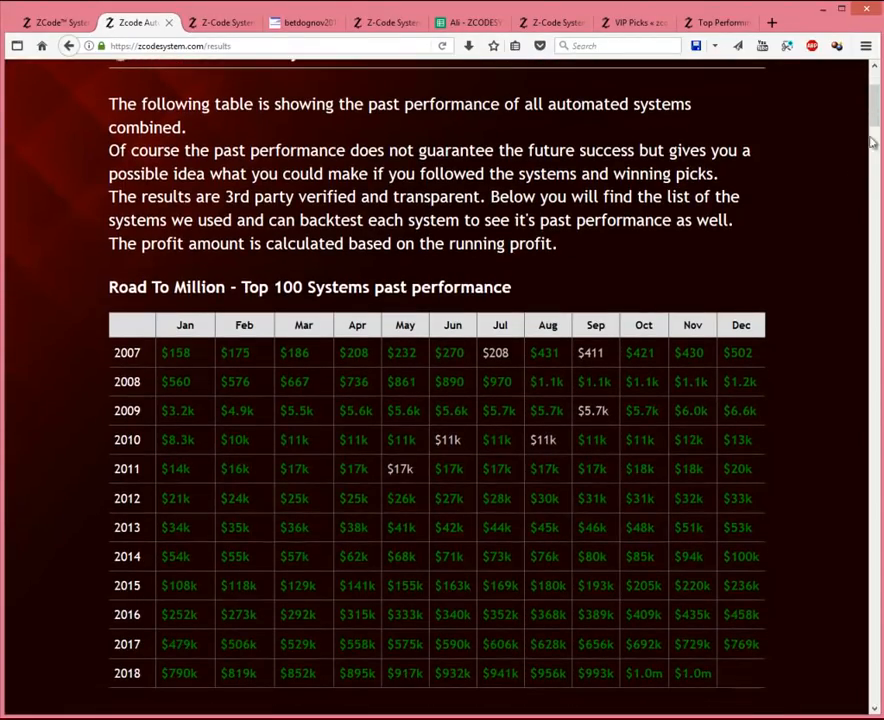
pyautogui.scroll(-3)
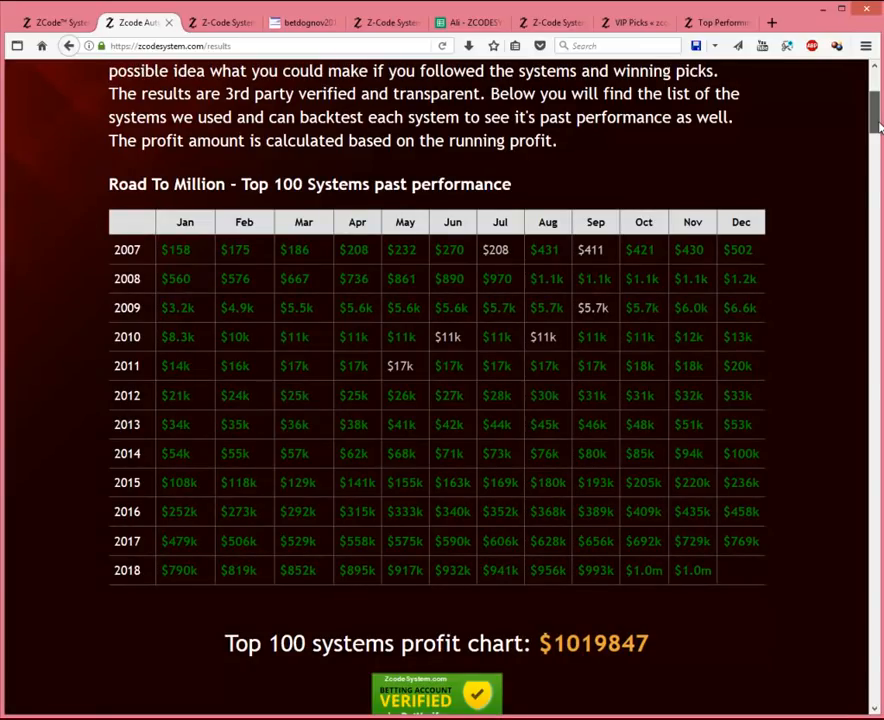